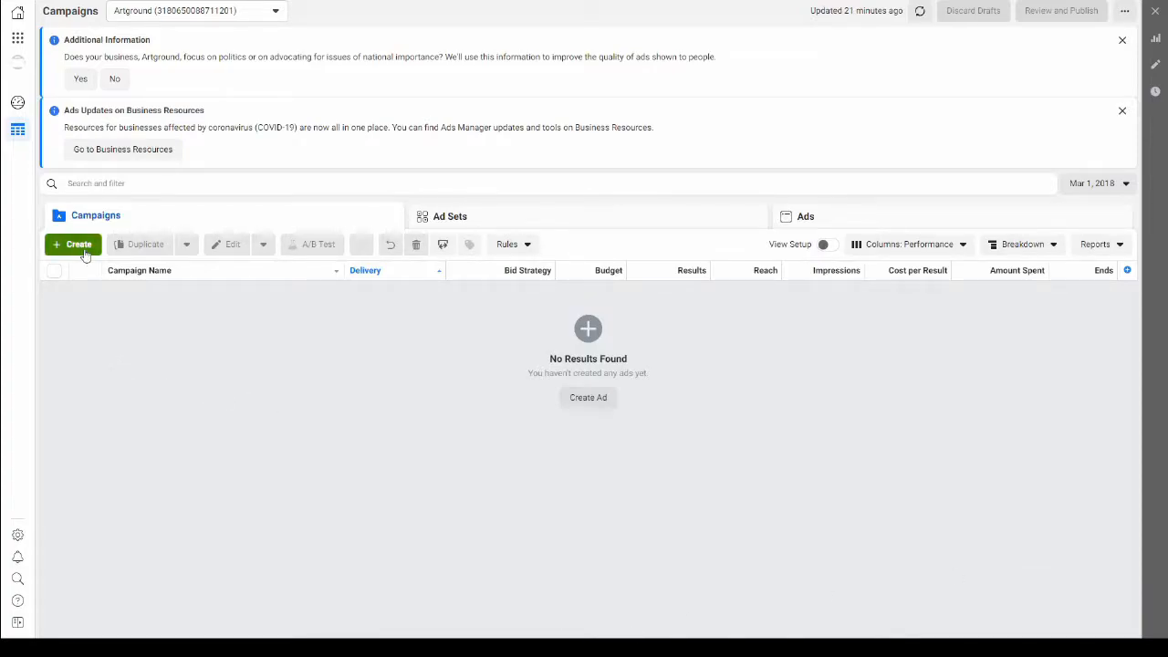
# Step: Create a Catalog sales campaign using the Mashru Test Catalogue and continue
pyautogui.click(79, 244)
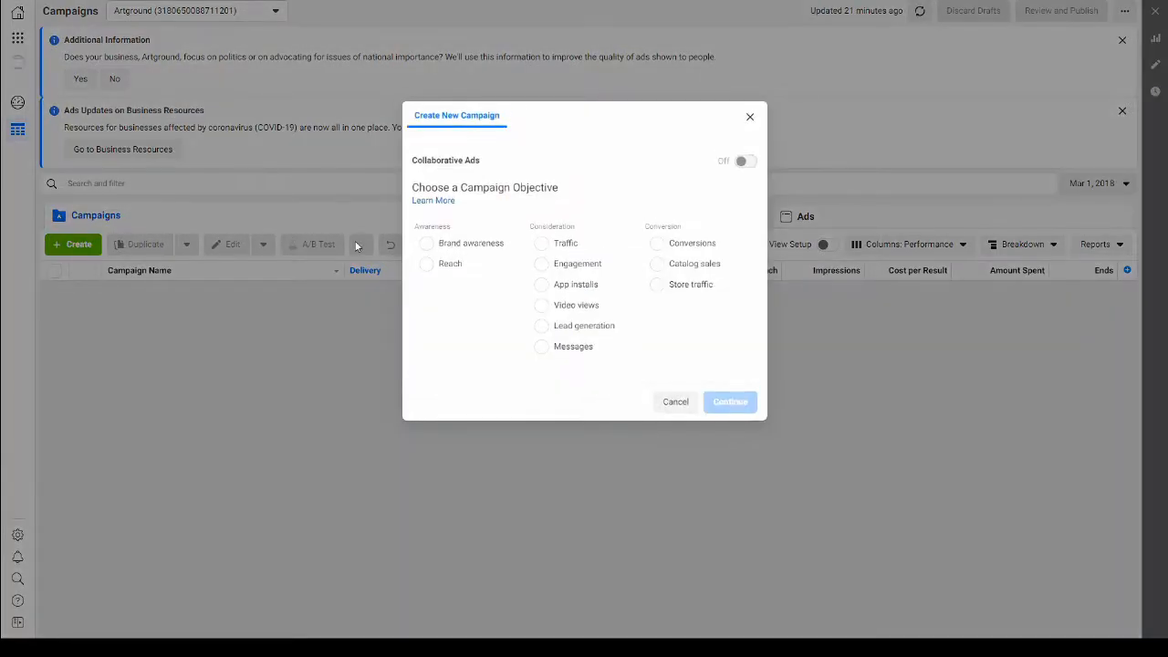
pyautogui.moveTo(661, 270)
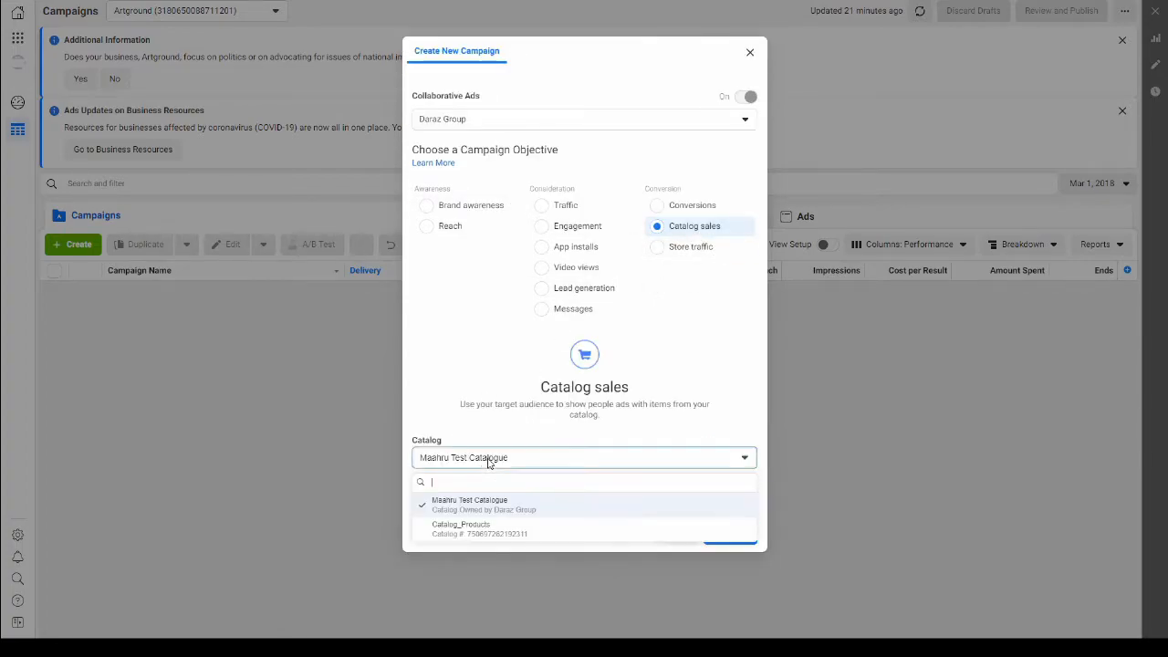
pyautogui.click(469, 504)
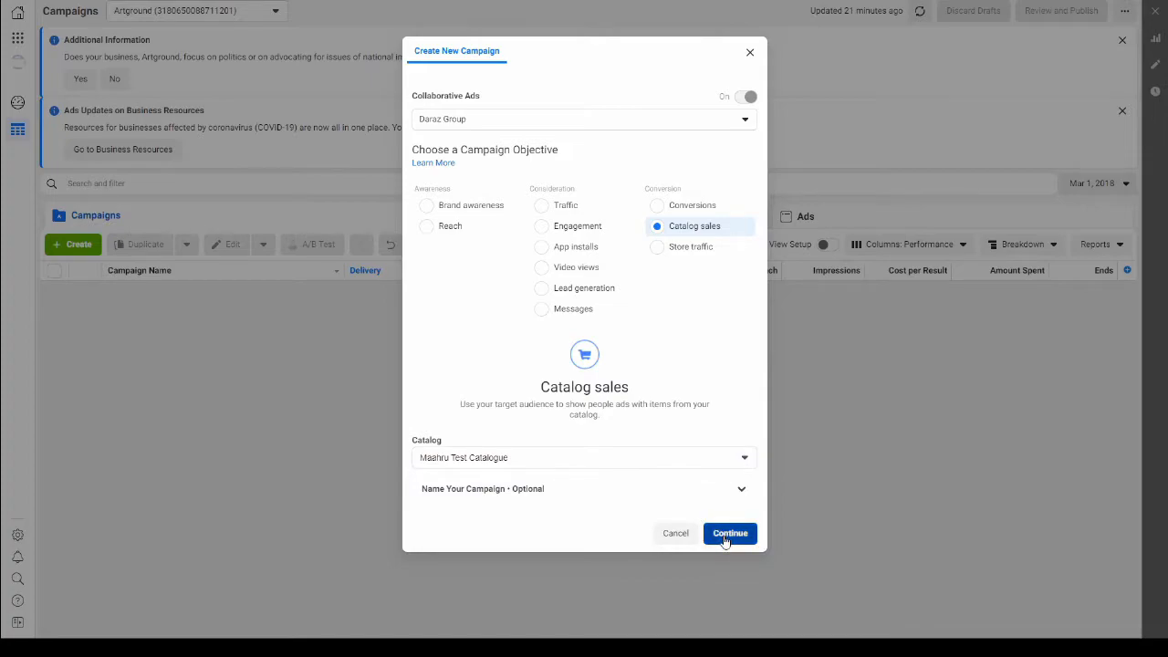
pyautogui.click(731, 533)
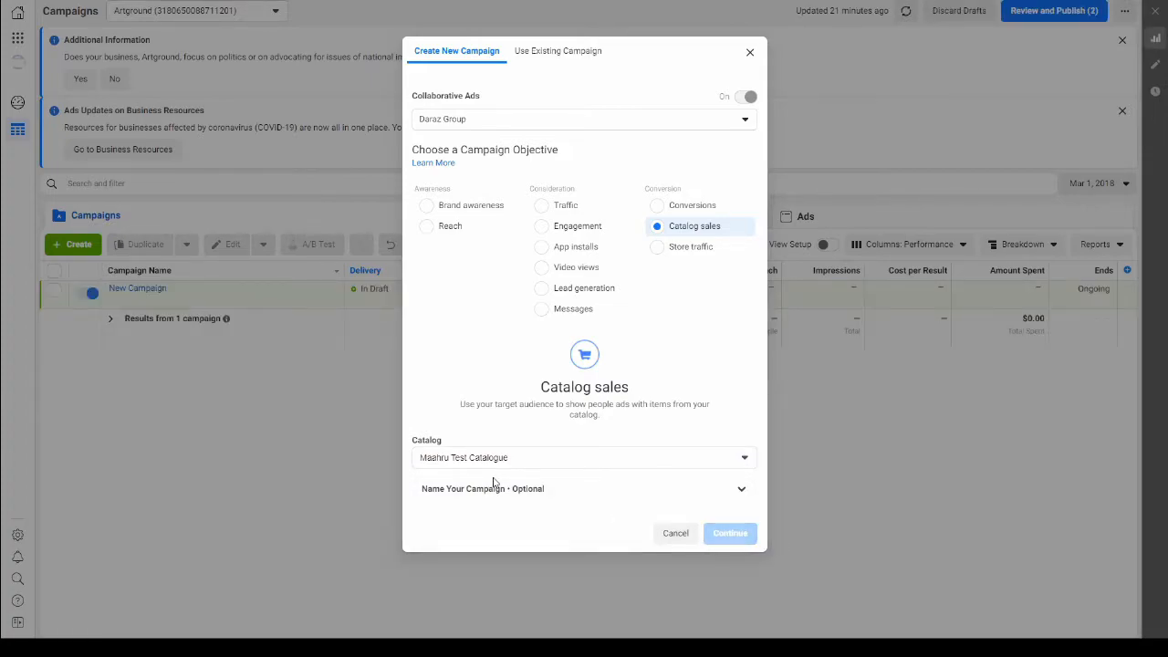
# Step: Replace the campaign name with '11 11 Mashru'
pyautogui.click(731, 533)
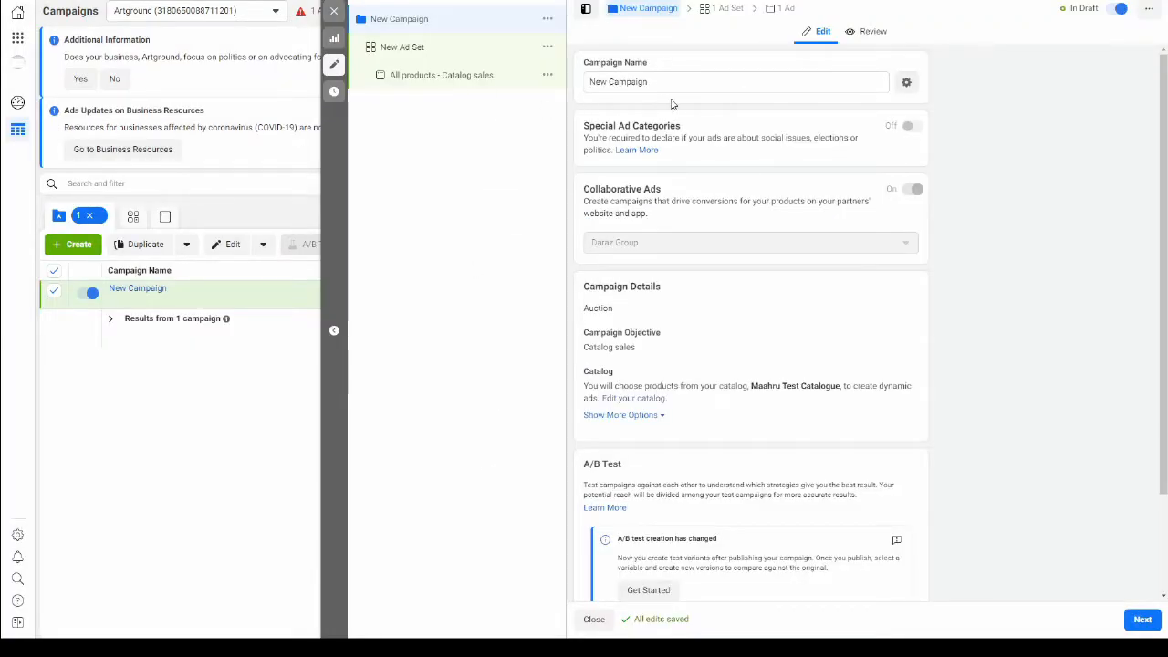
pyautogui.click(735, 82)
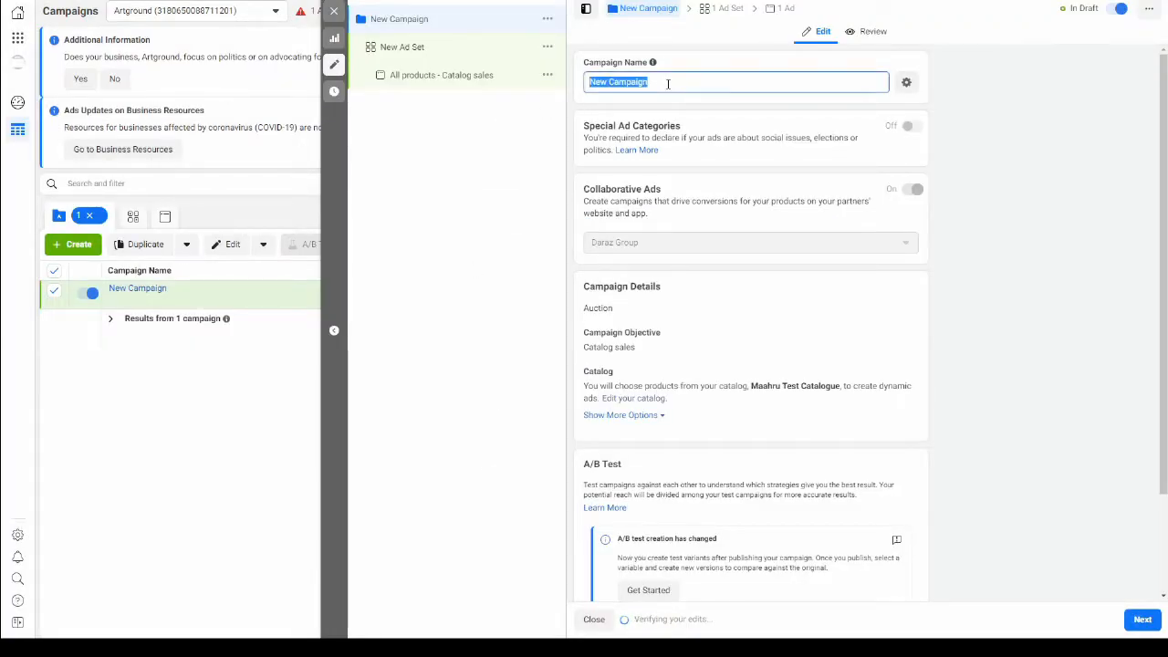
pyautogui.write('11 11 Maahru')
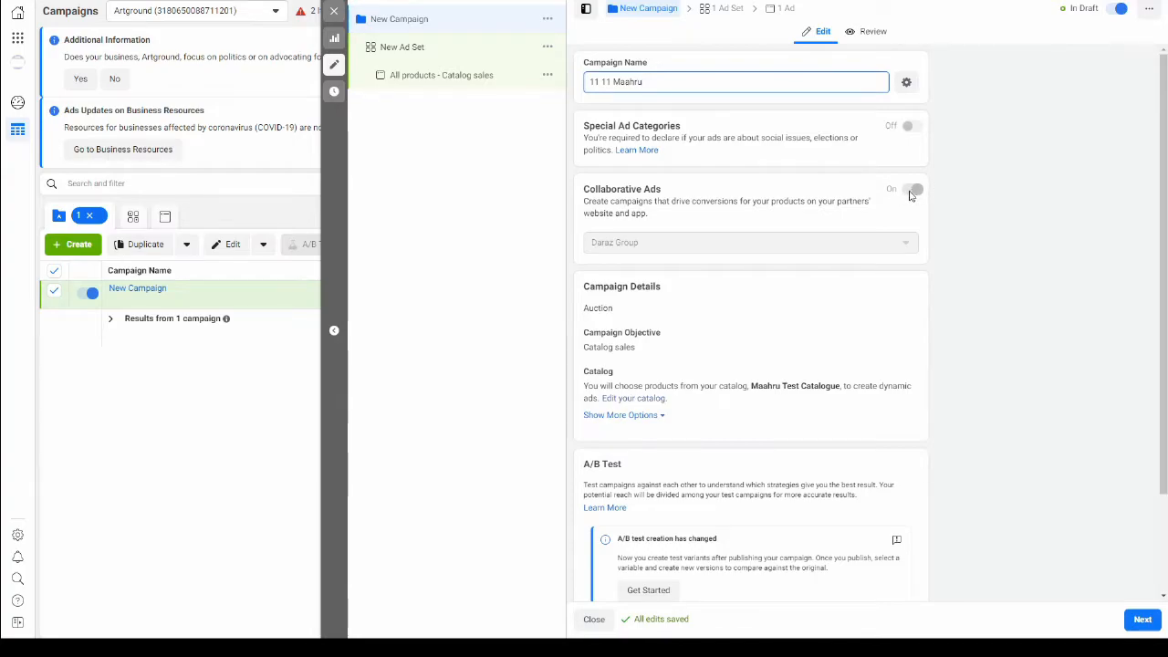
pyautogui.scroll(-3)
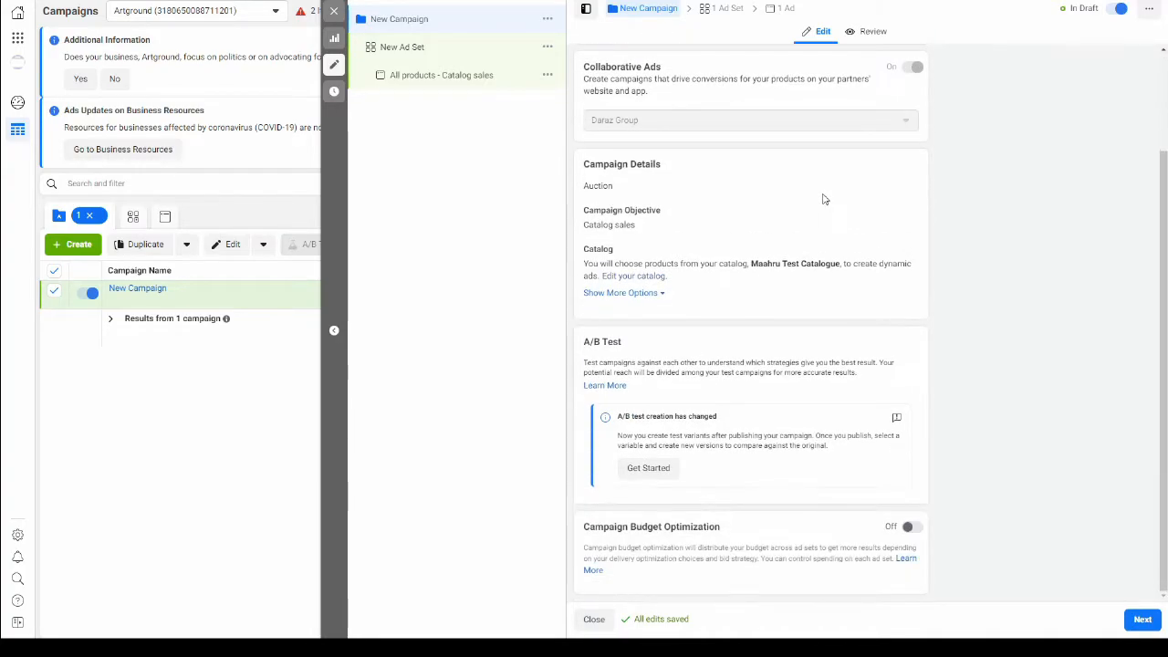
pyautogui.moveTo(787, 143)
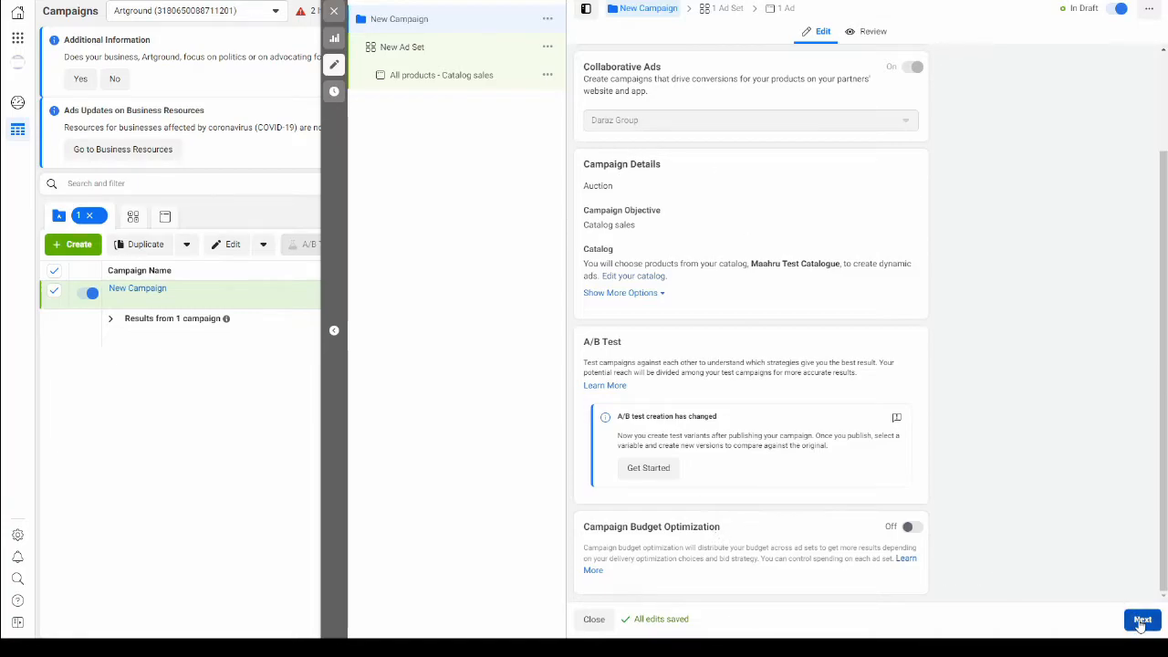
# Step: Name the ad set 'Prospective Ad set' and choose the All products product set
pyautogui.click(1143, 620)
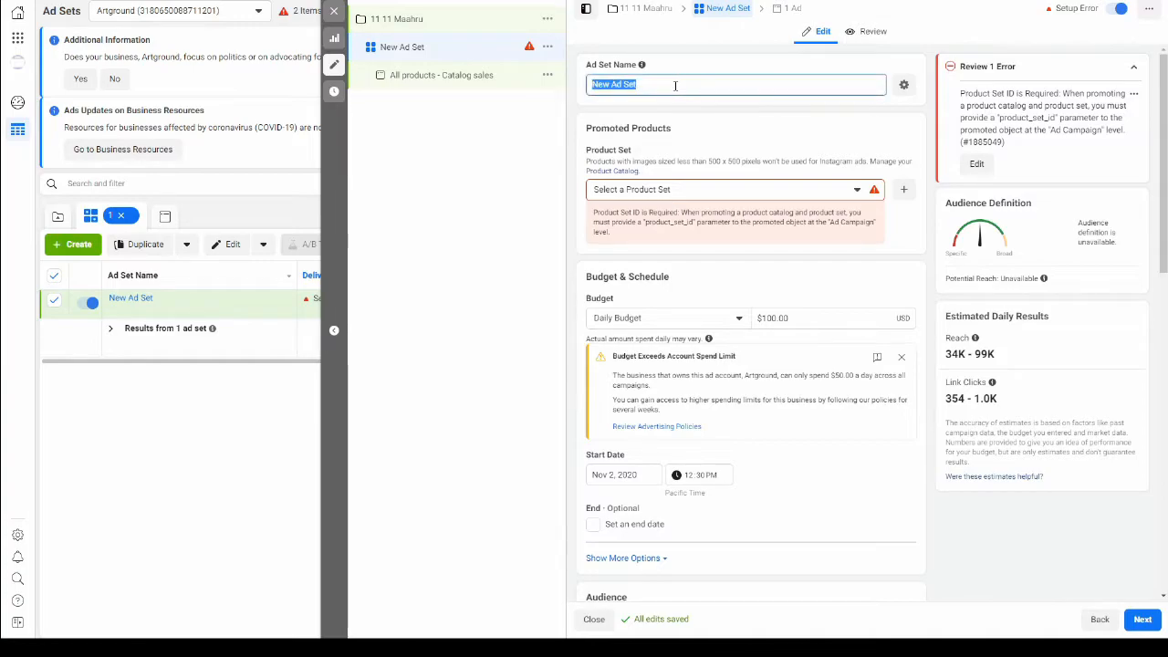
pyautogui.write('Prospective')
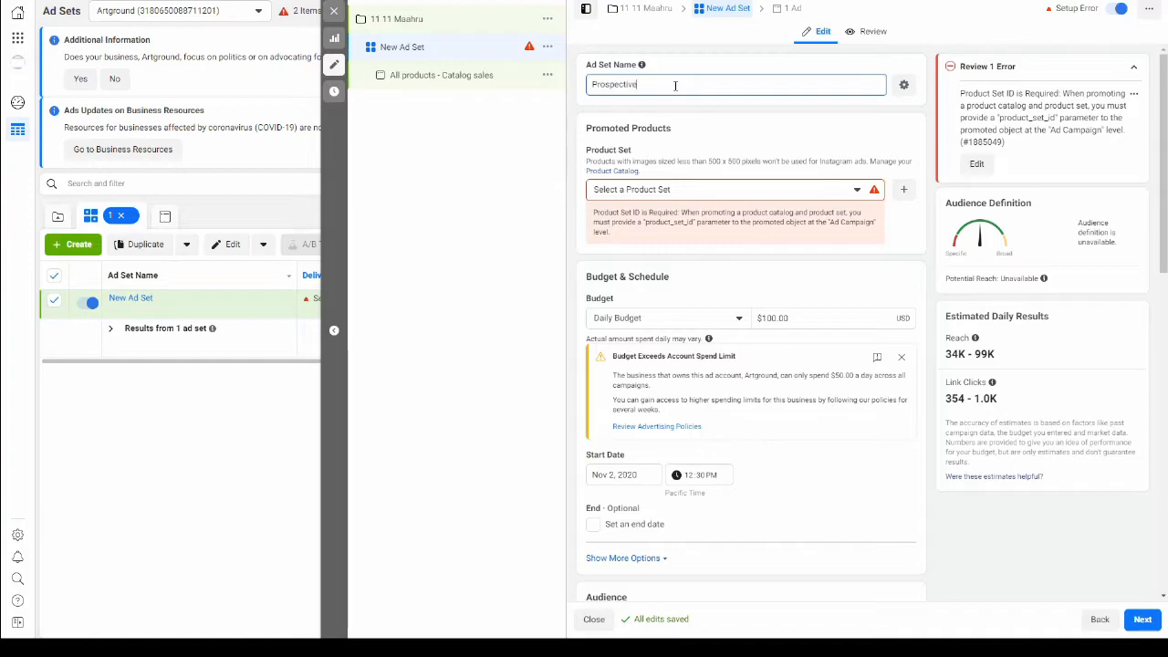
pyautogui.write('Ad set')
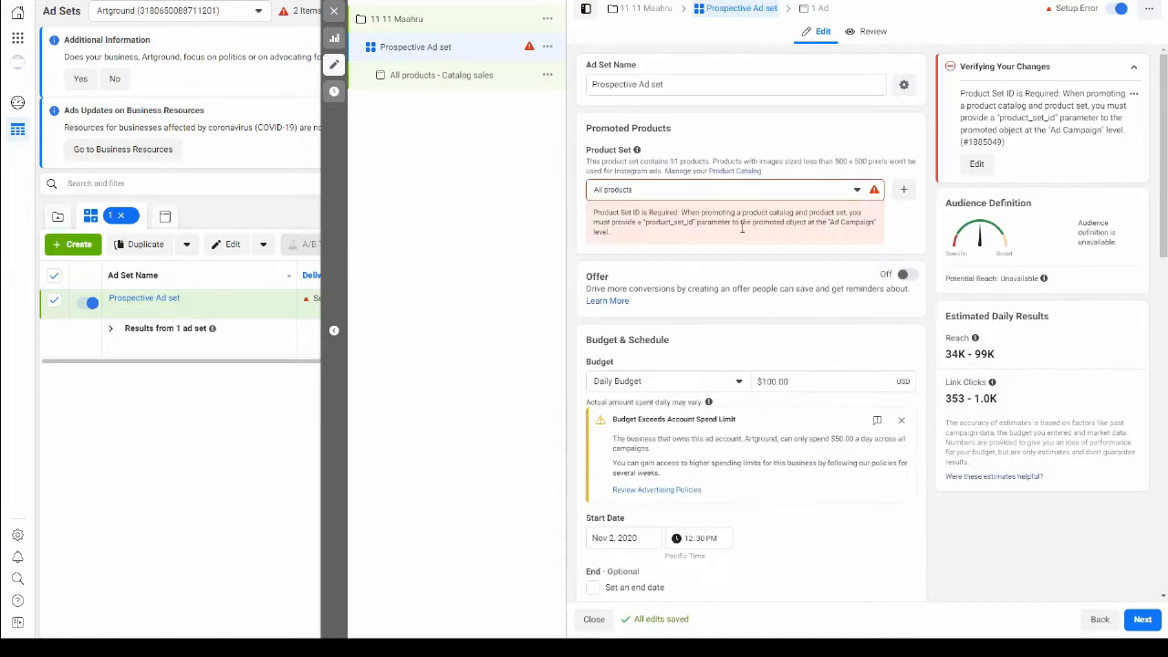
pyautogui.moveTo(781, 252)
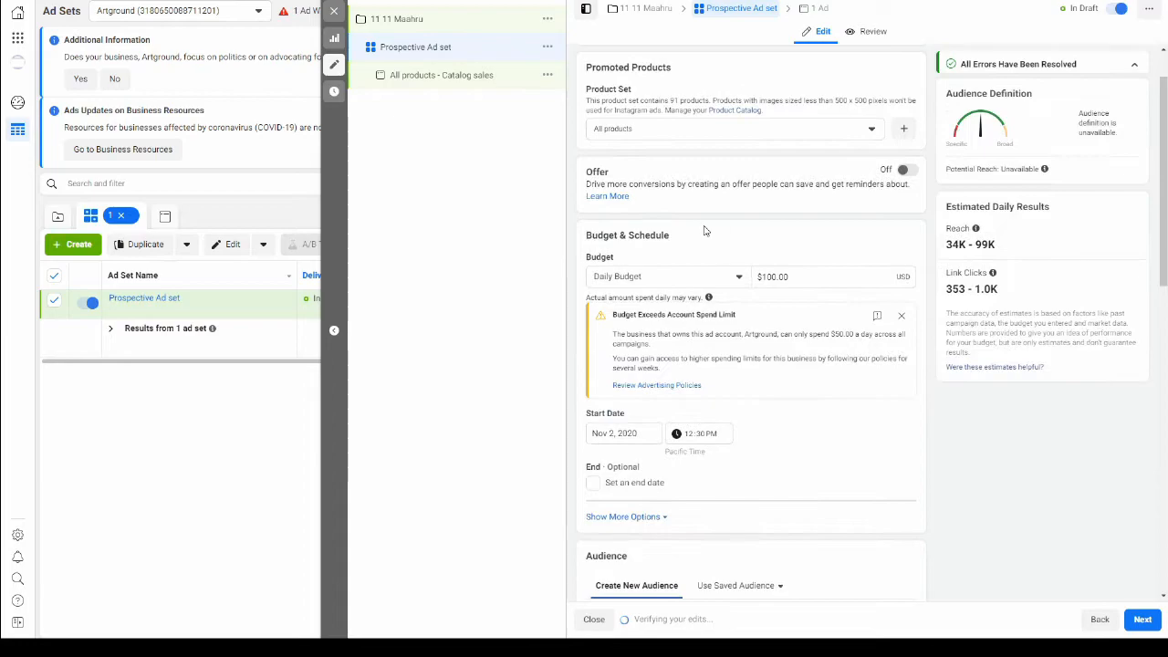
pyautogui.scroll(-3)
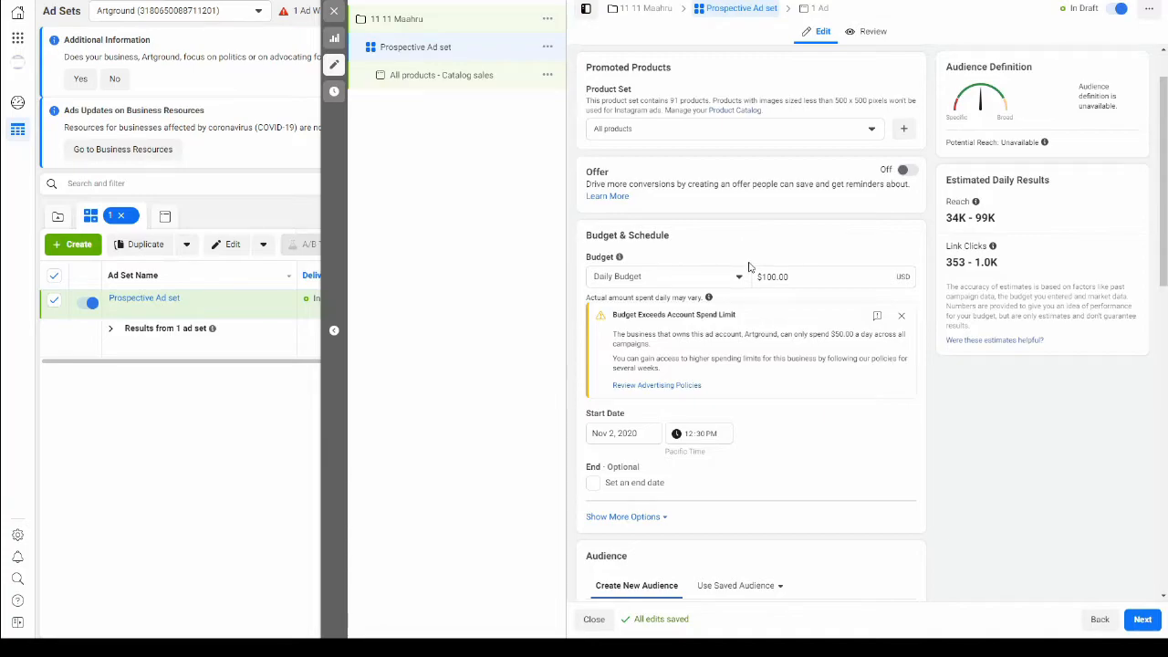
# Step: Switch the ad set to a $350 lifetime budget aimed at prospective customers
pyautogui.click(667, 277)
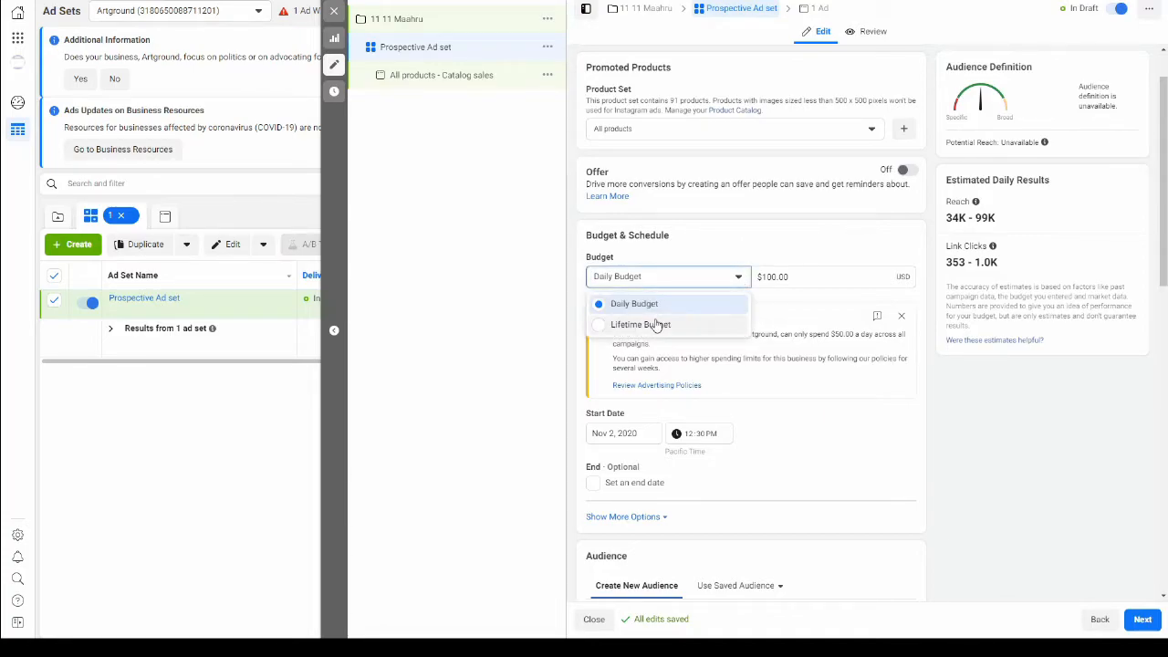
pyautogui.click(639, 325)
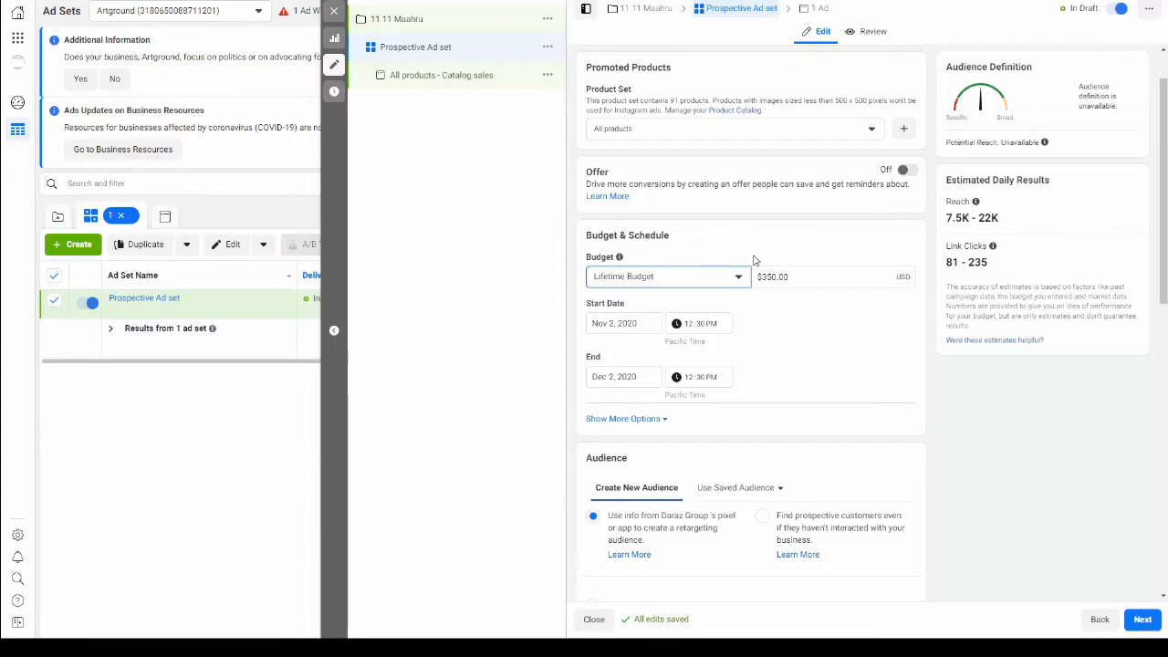
pyautogui.scroll(-3)
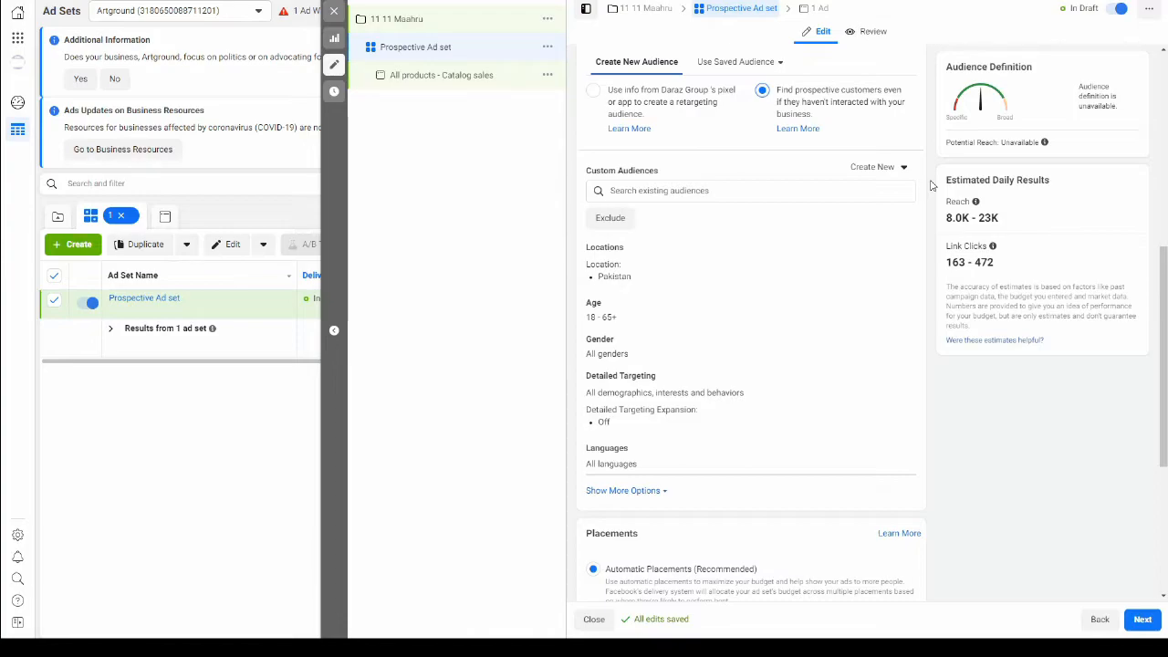
# Step: Optimise ad delivery for Conversion Events with Purchase as the event type
pyautogui.scroll(-3)
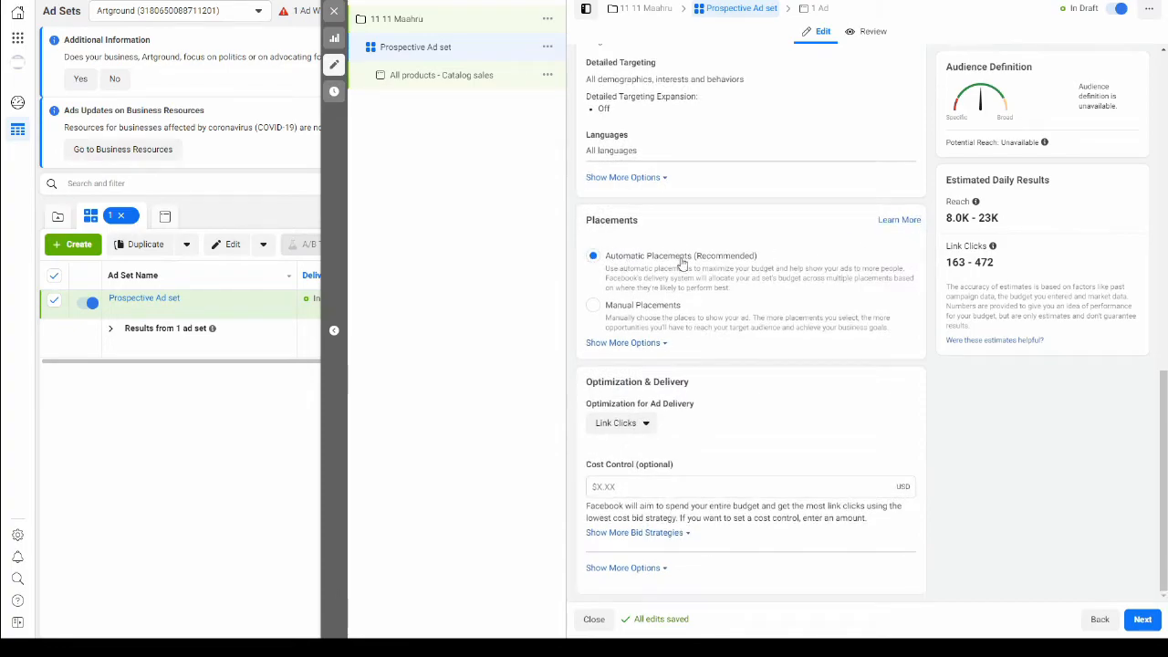
pyautogui.moveTo(694, 346)
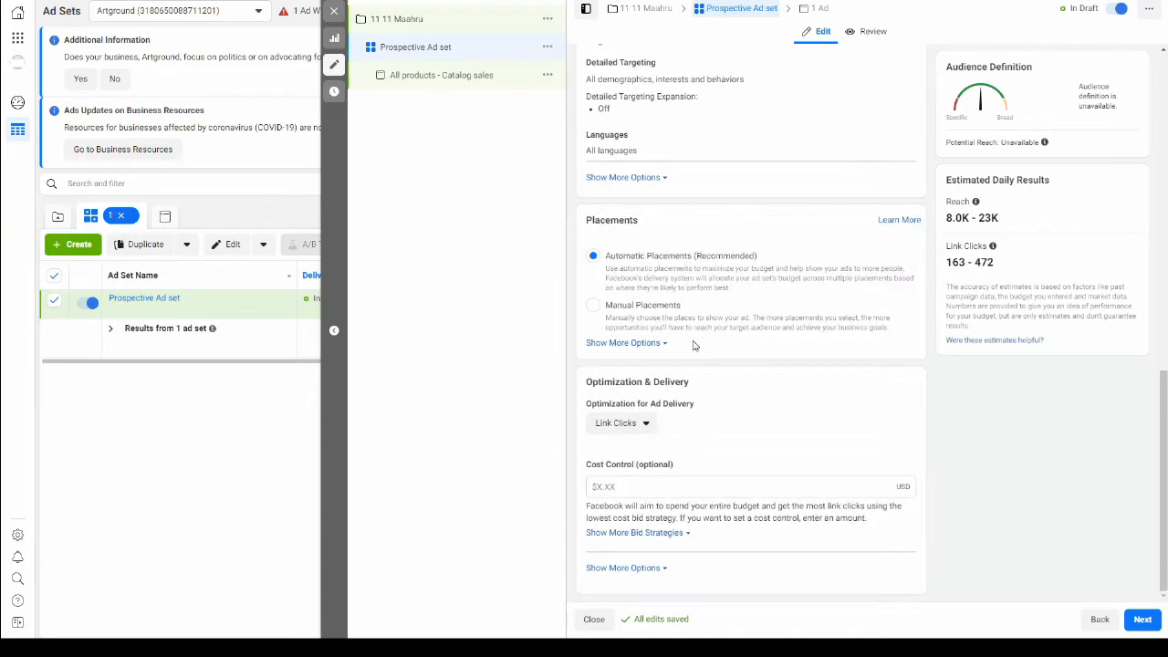
pyautogui.click(620, 423)
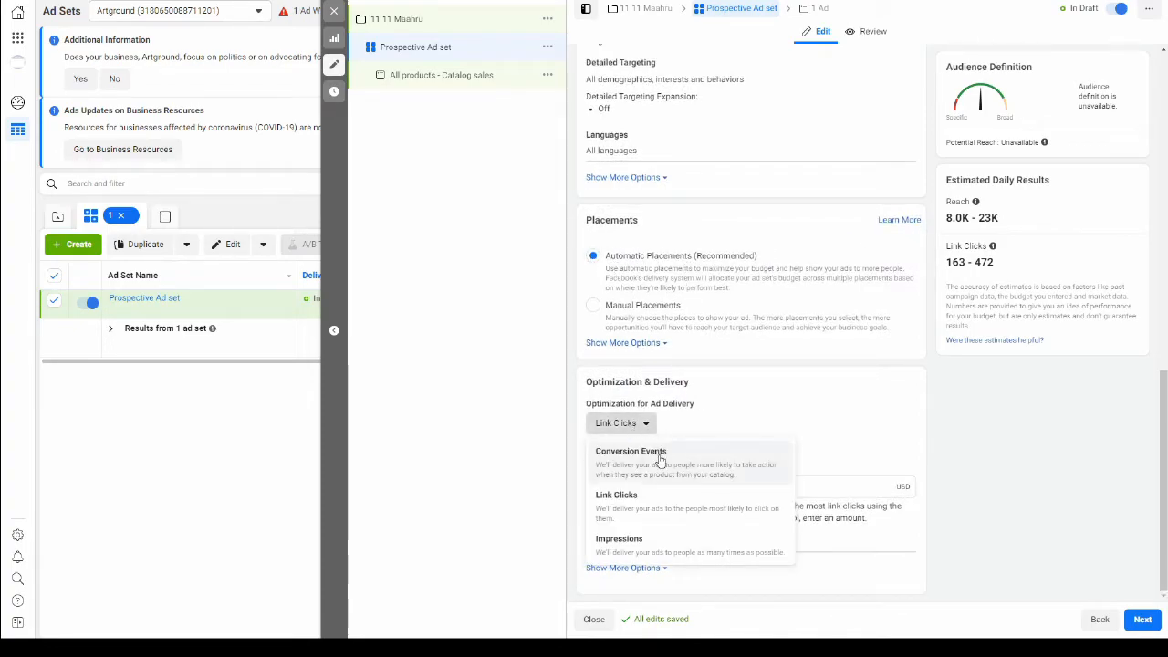
pyautogui.click(631, 451)
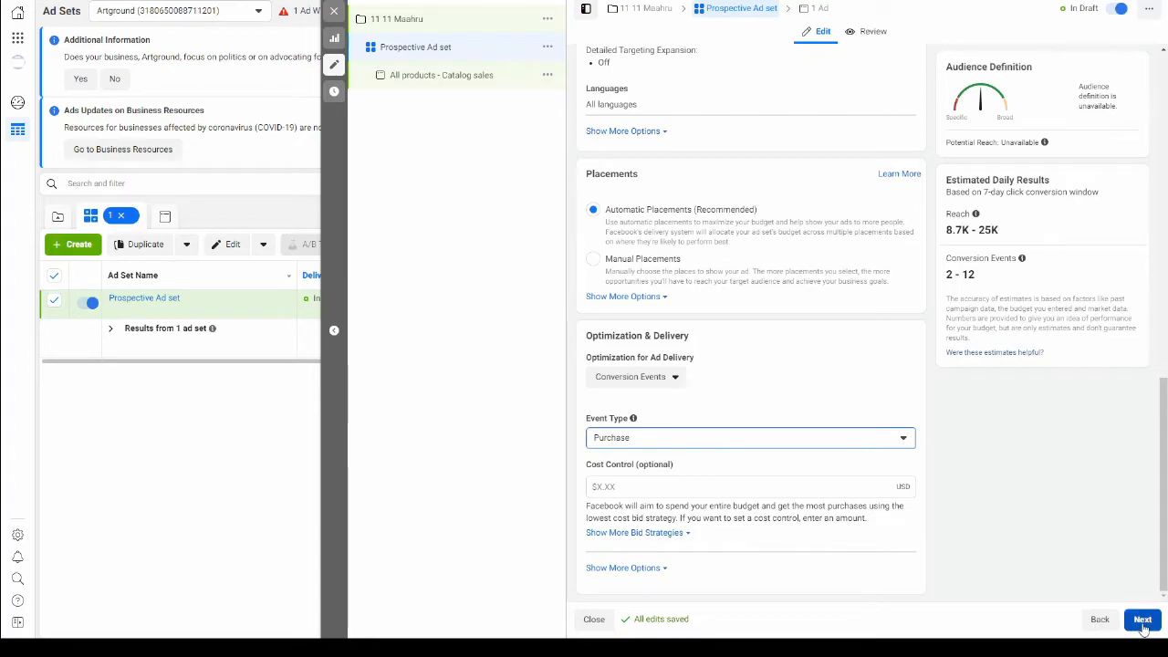
# Step: Advance to the Collection ad and reach the Customize Your Instant Experience section
pyautogui.click(1143, 621)
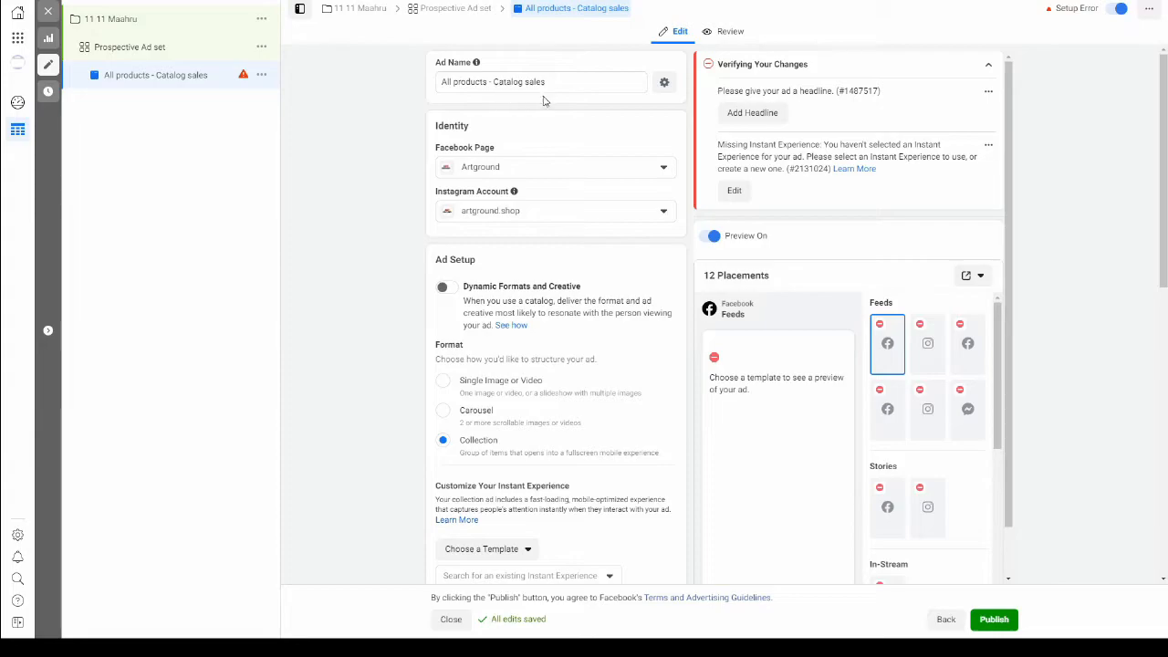
pyautogui.scroll(-3)
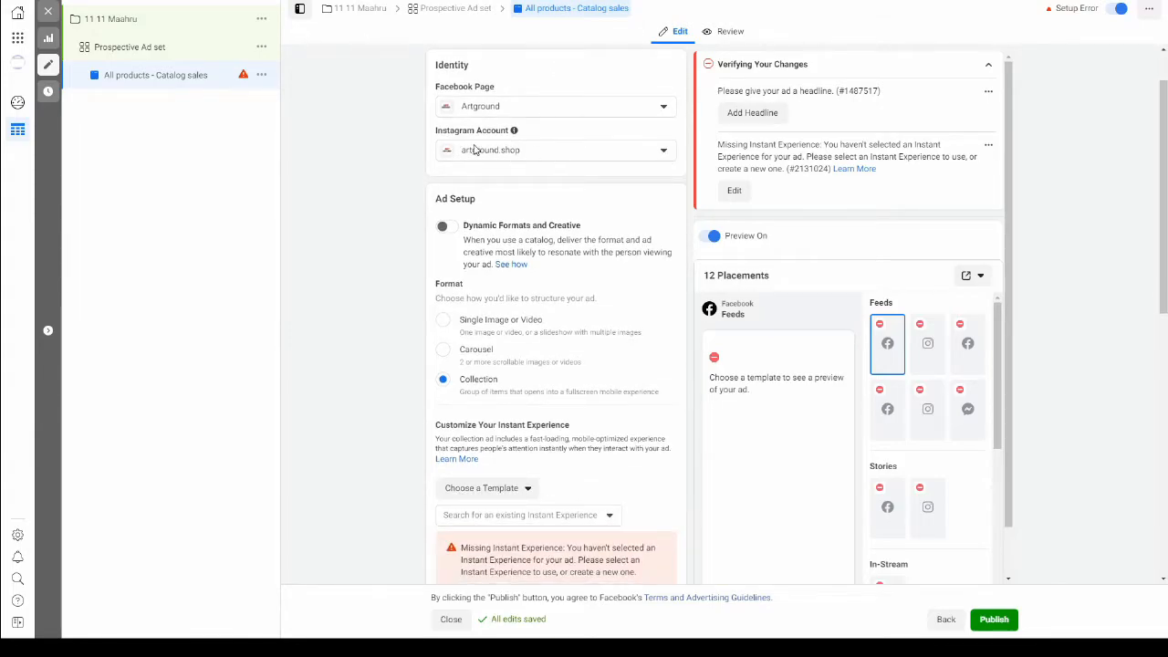
pyautogui.scroll(-3)
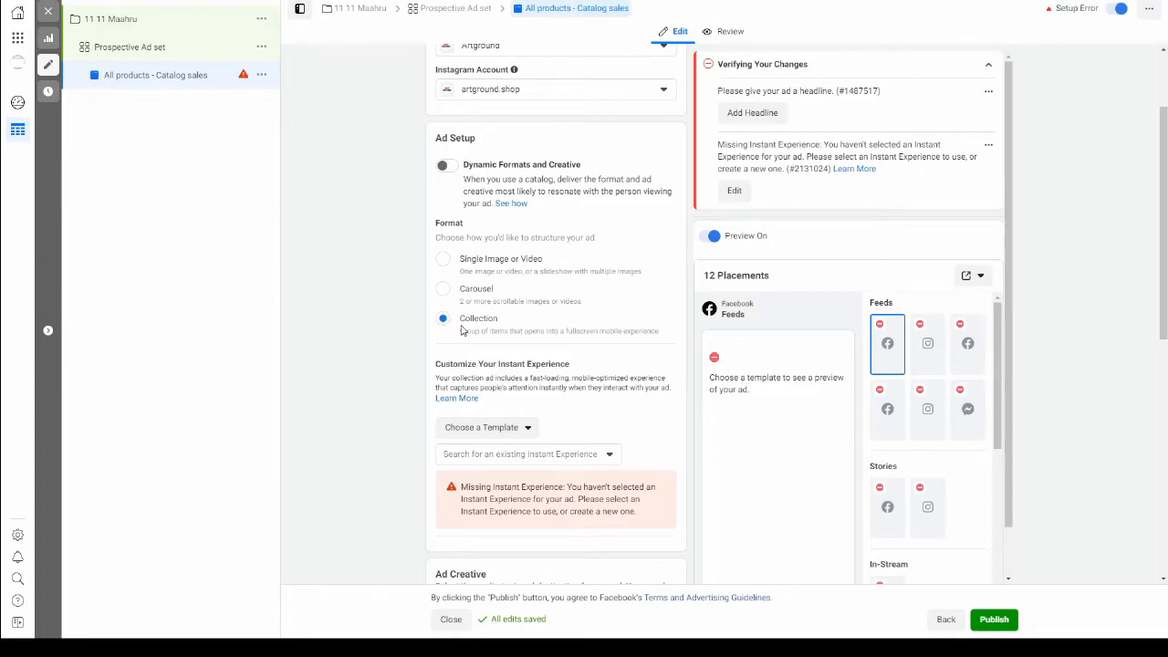
pyautogui.scroll(-3)
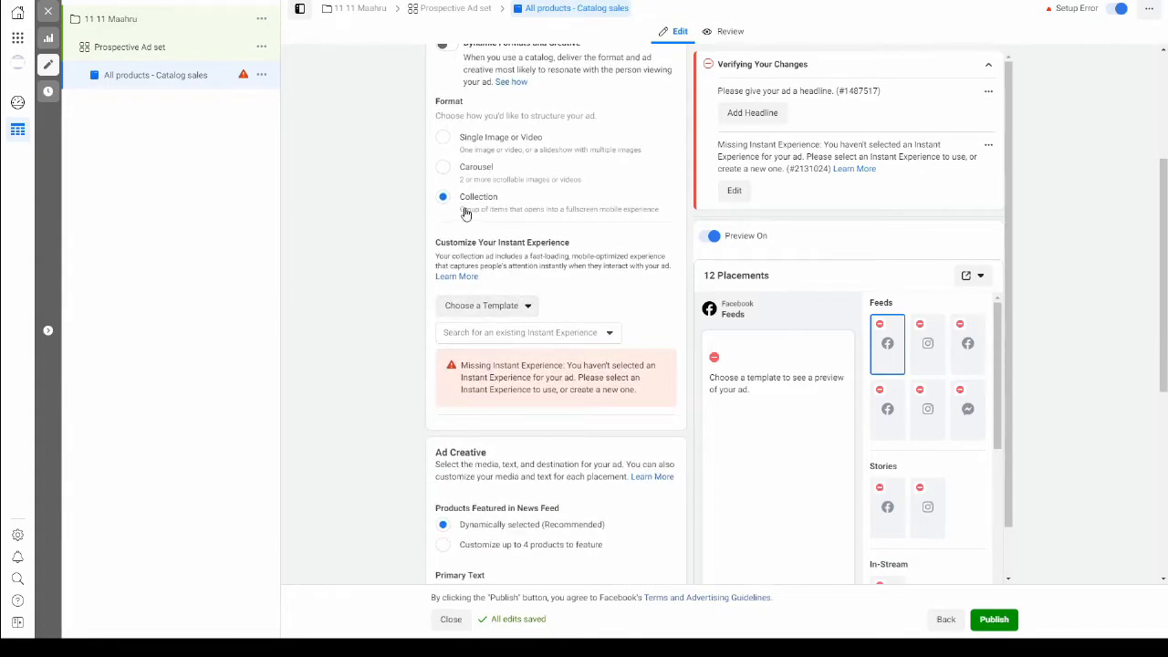
pyautogui.scroll(-3)
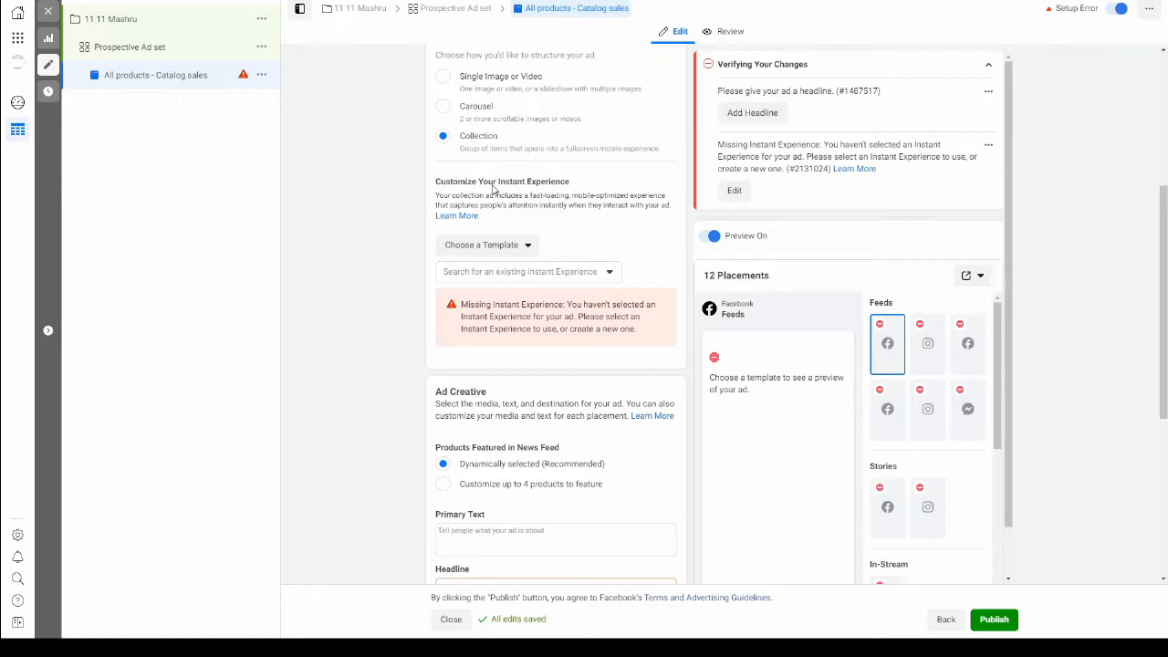
pyautogui.moveTo(507, 180)
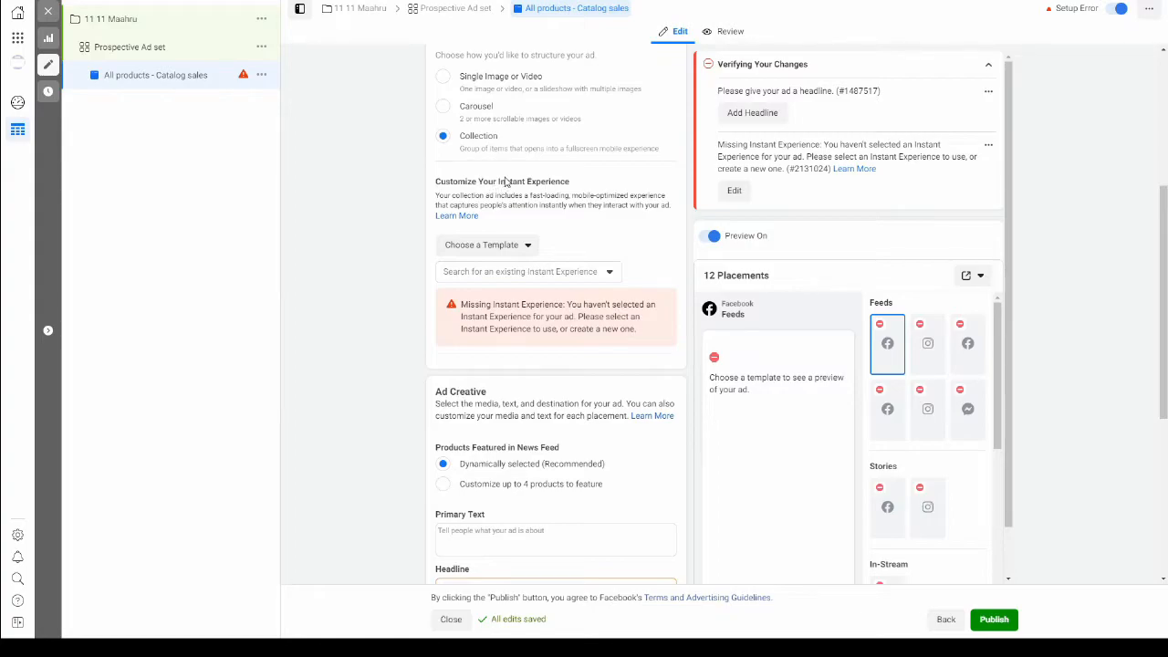
pyautogui.moveTo(513, 192)
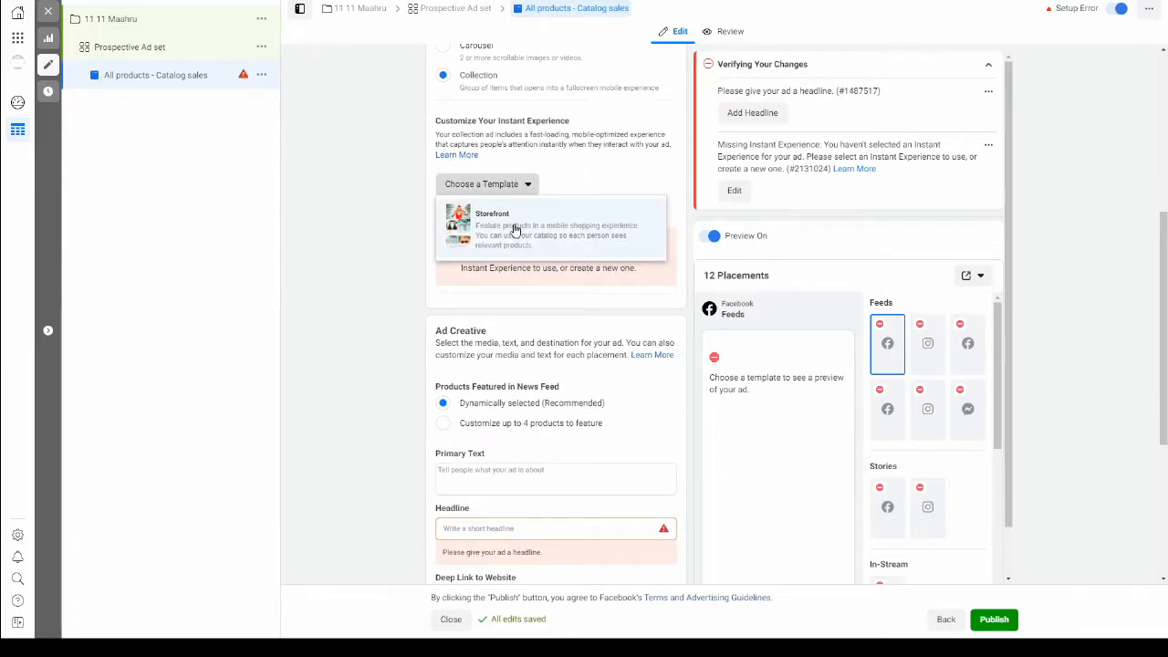
# Step: Build a Storefront Instant Experience with a 'Shop now' button linking to the mashru shop URL
pyautogui.click(493, 226)
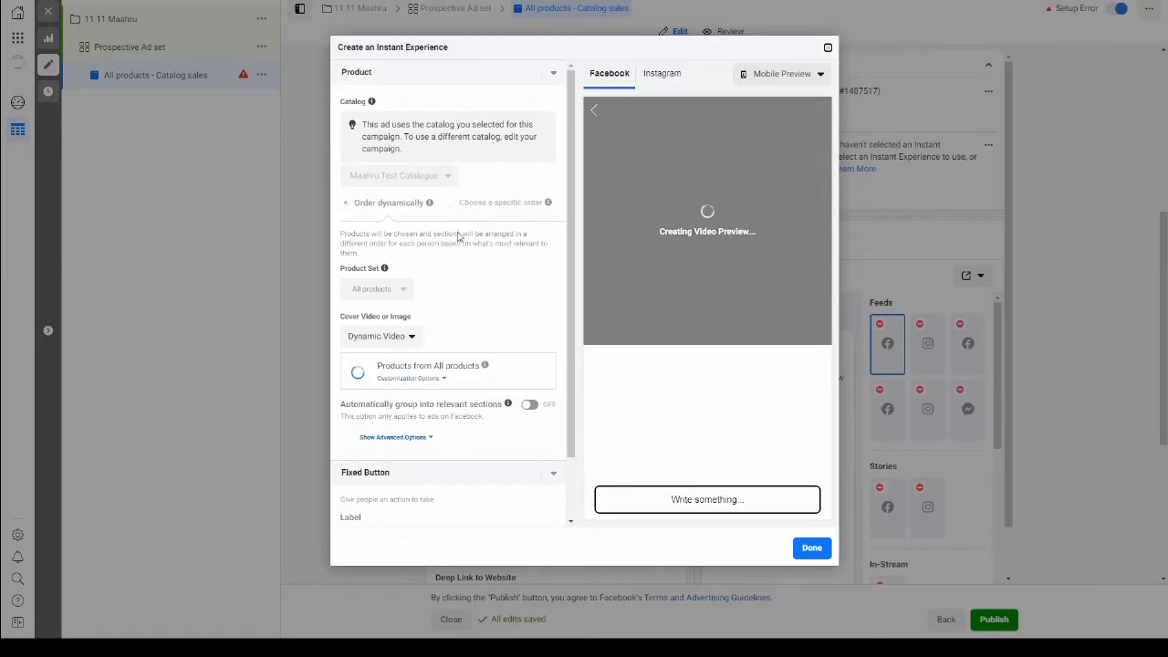
pyautogui.moveTo(450, 306)
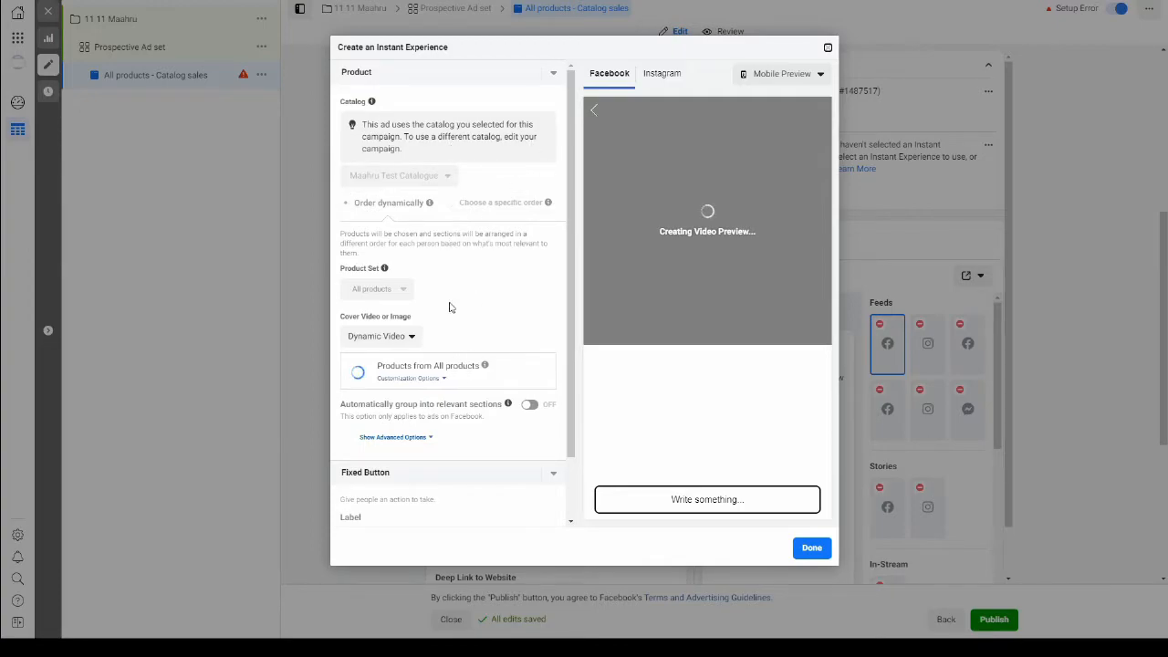
pyautogui.scroll(-3)
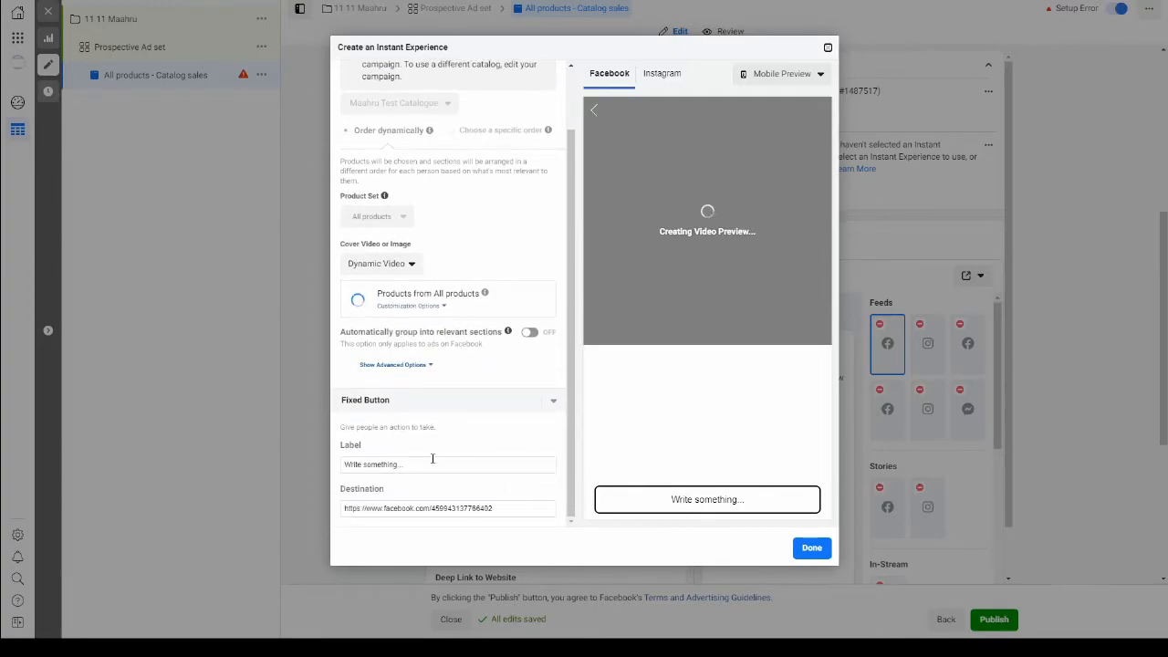
pyautogui.write('Shop now')
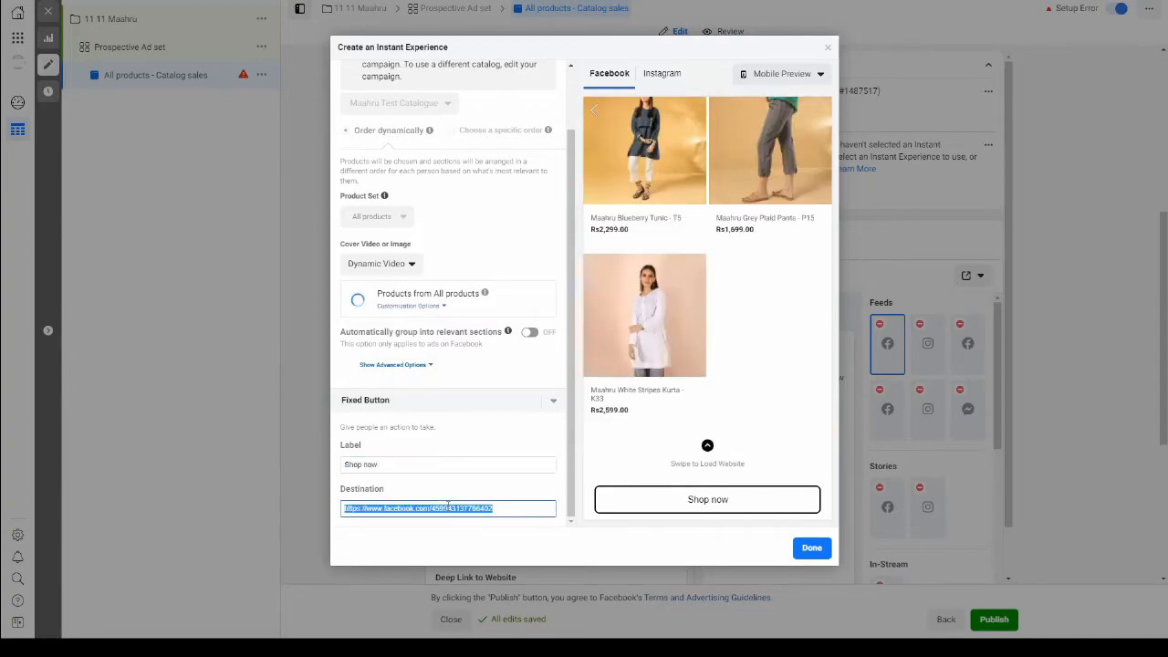
pyautogui.write('https://www.daraz.pk/shop/')
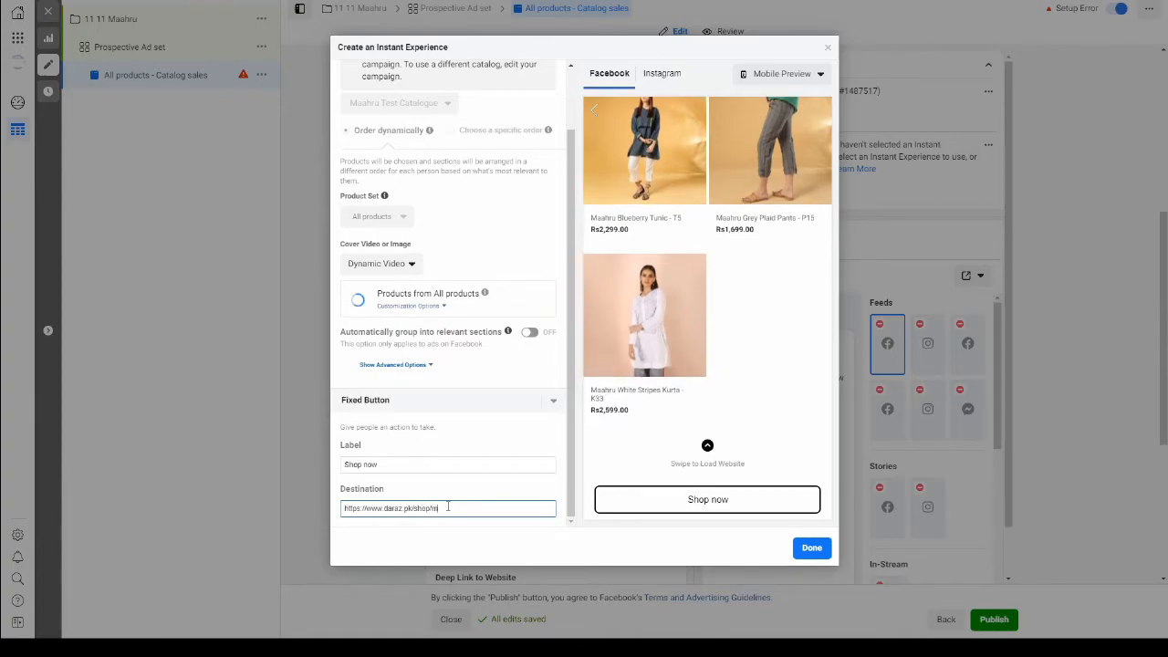
pyautogui.write('maahru')
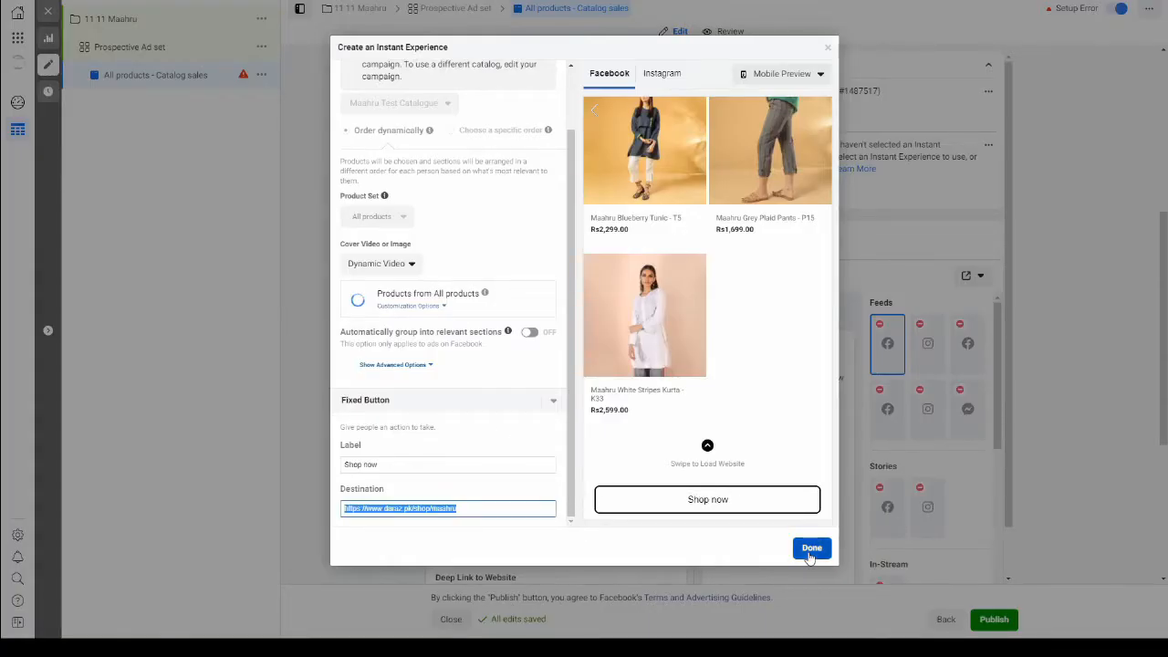
pyautogui.click(810, 548)
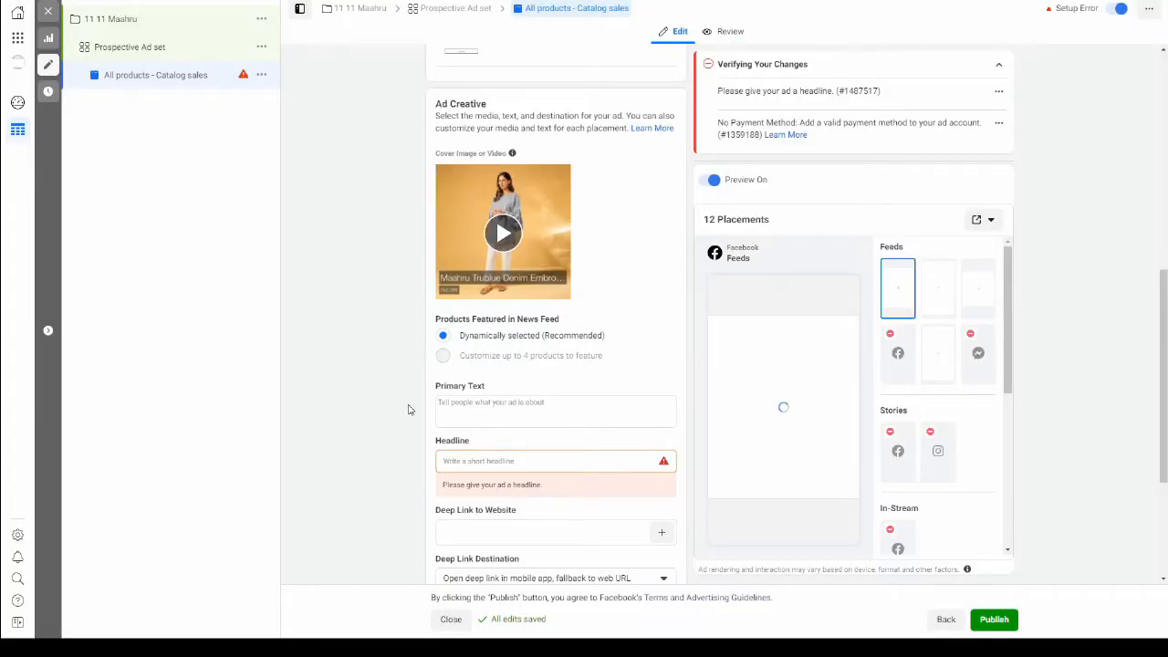
# Step: Write primary text inviting shoppers to the store and set the headline to 'Shop now'
pyautogui.click(554, 413)
pyautogui.write('Visit the store now for awesome deals!')
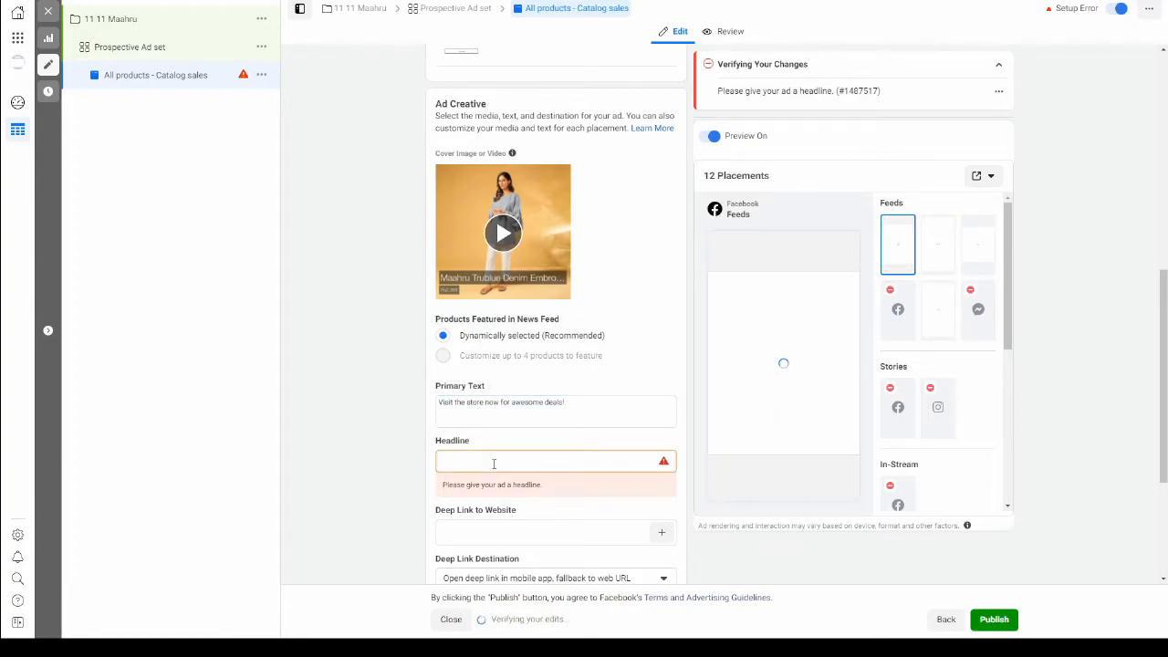
pyautogui.write('Shop now')
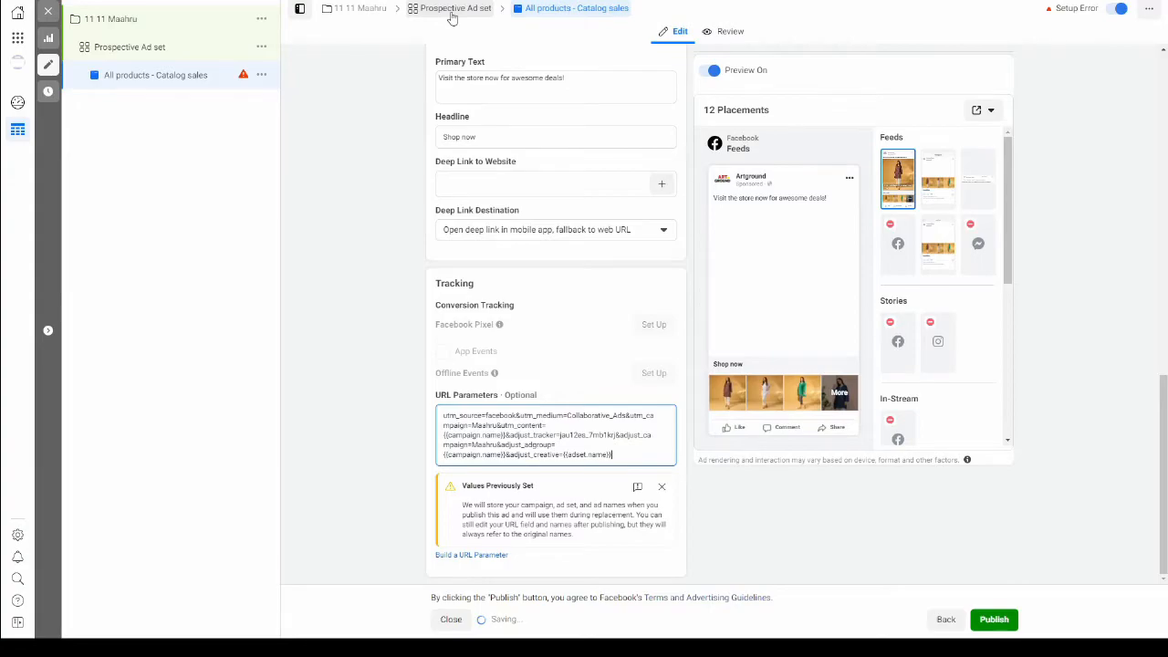
# Step: Return to the prospective ad set and schedule it from Nov 3 to Nov 18, 2020
pyautogui.click(456, 8)
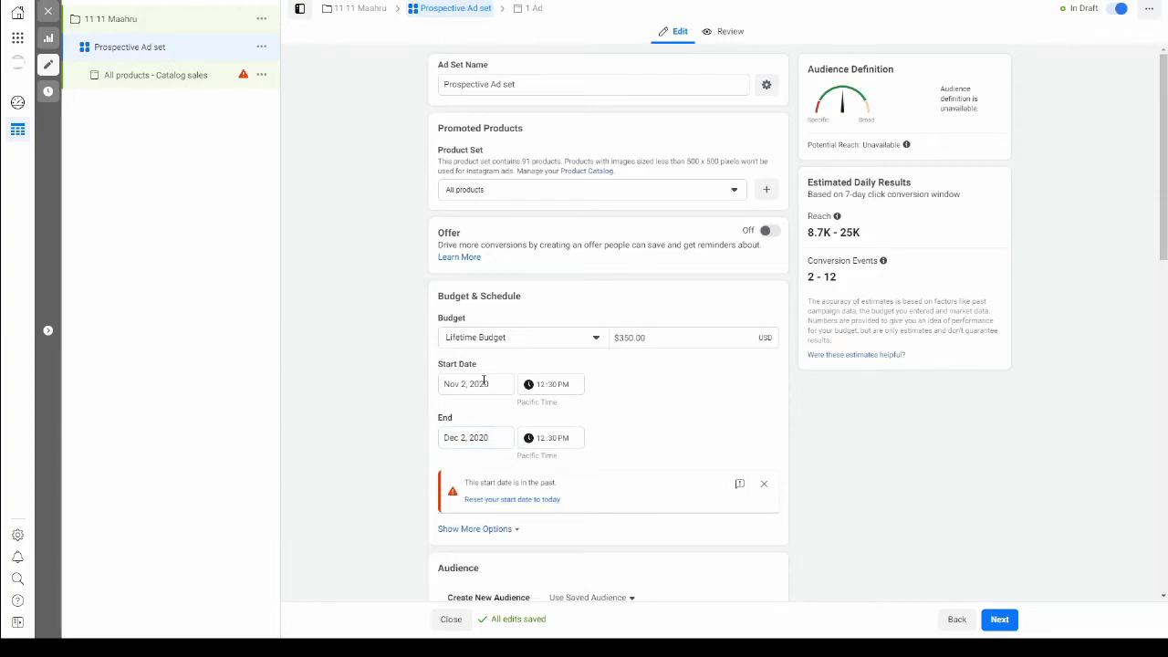
pyautogui.click(474, 384)
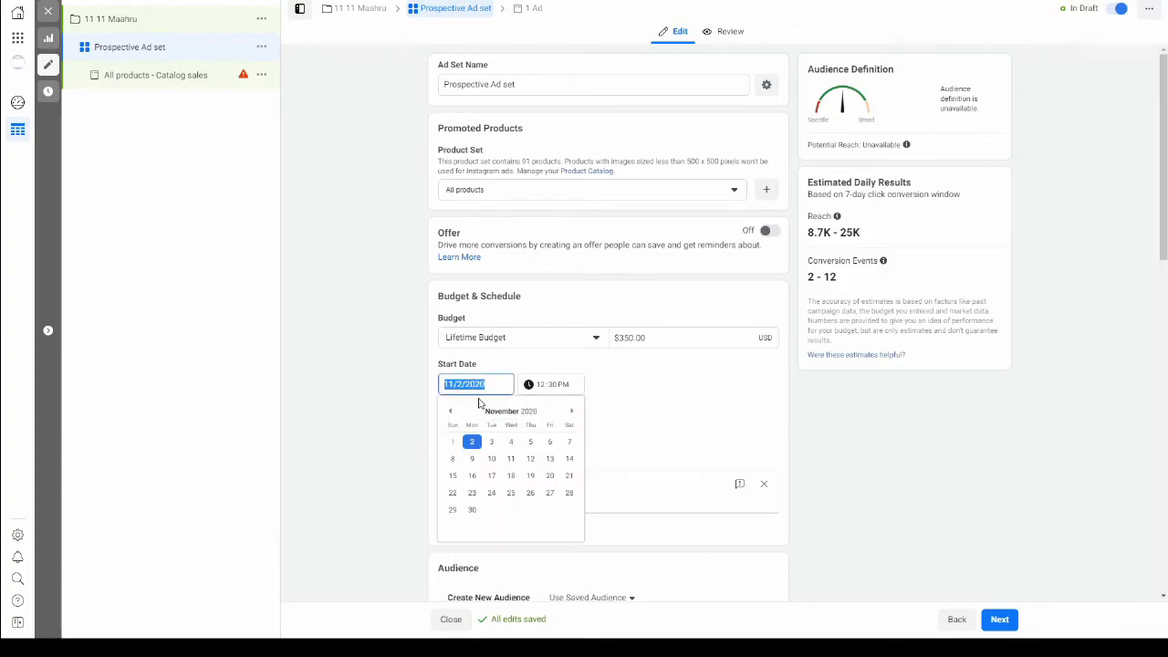
pyautogui.click(491, 442)
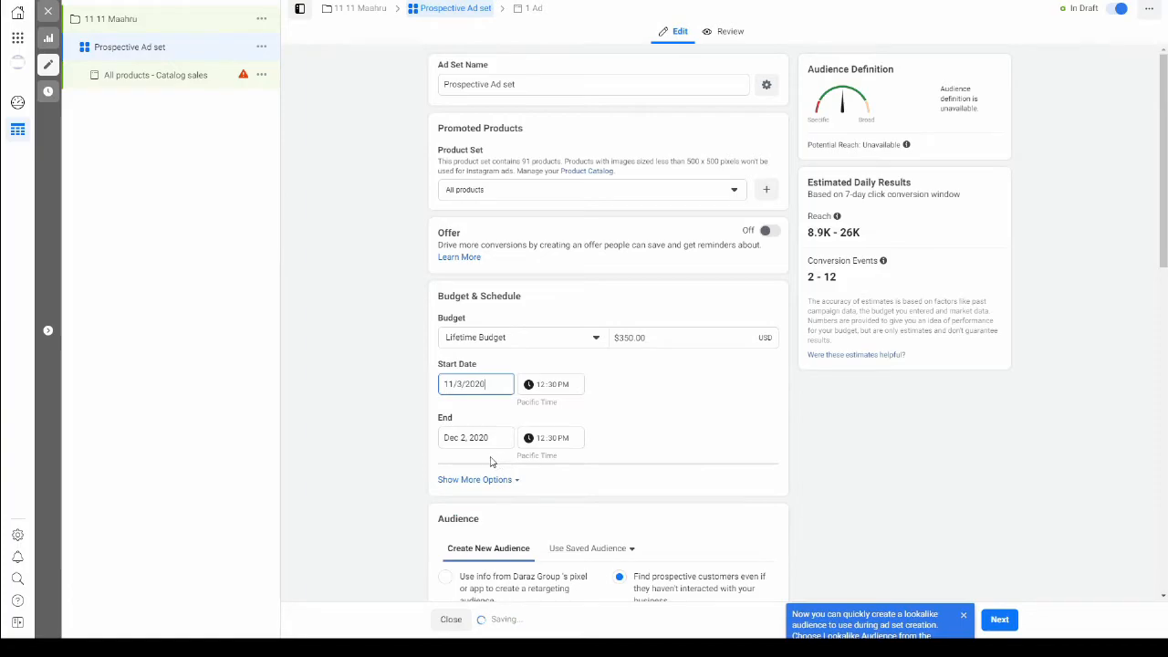
pyautogui.click(475, 438)
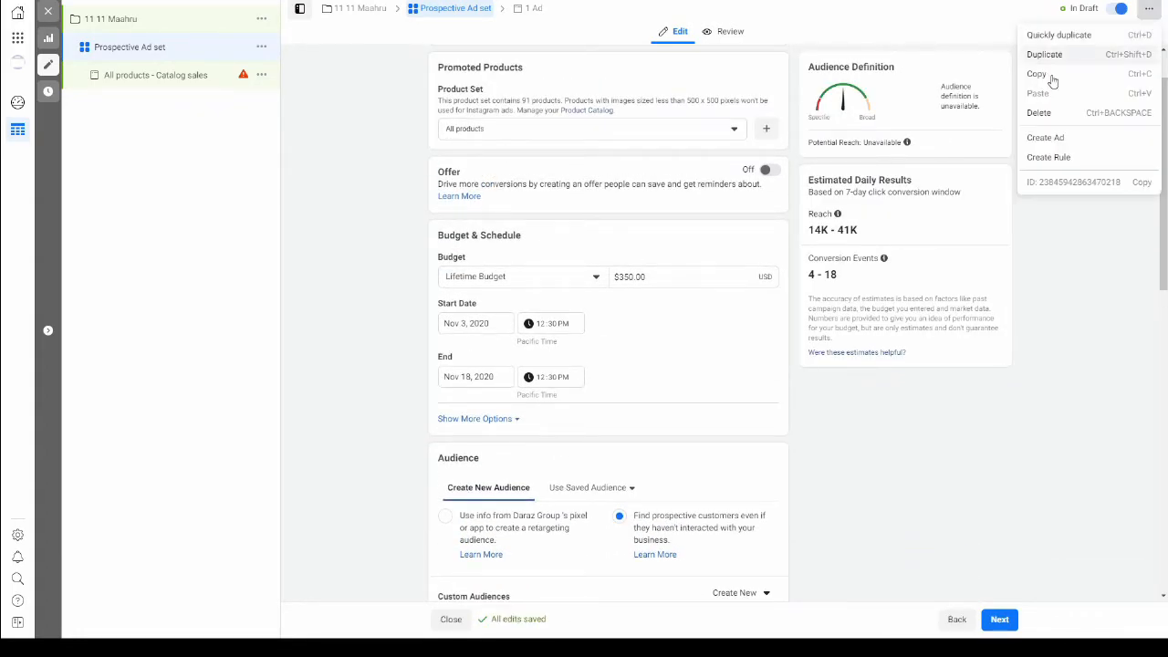
# Step: Duplicate the prospective ad set once within the original campaign
pyautogui.click(1044, 55)
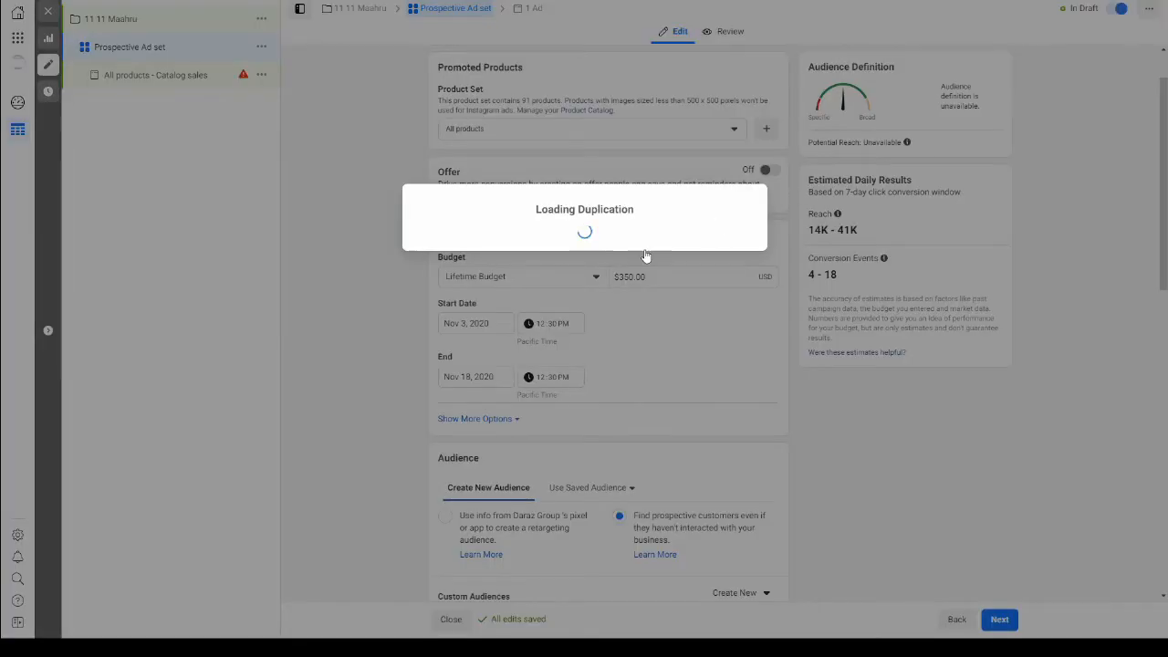
pyautogui.click(734, 365)
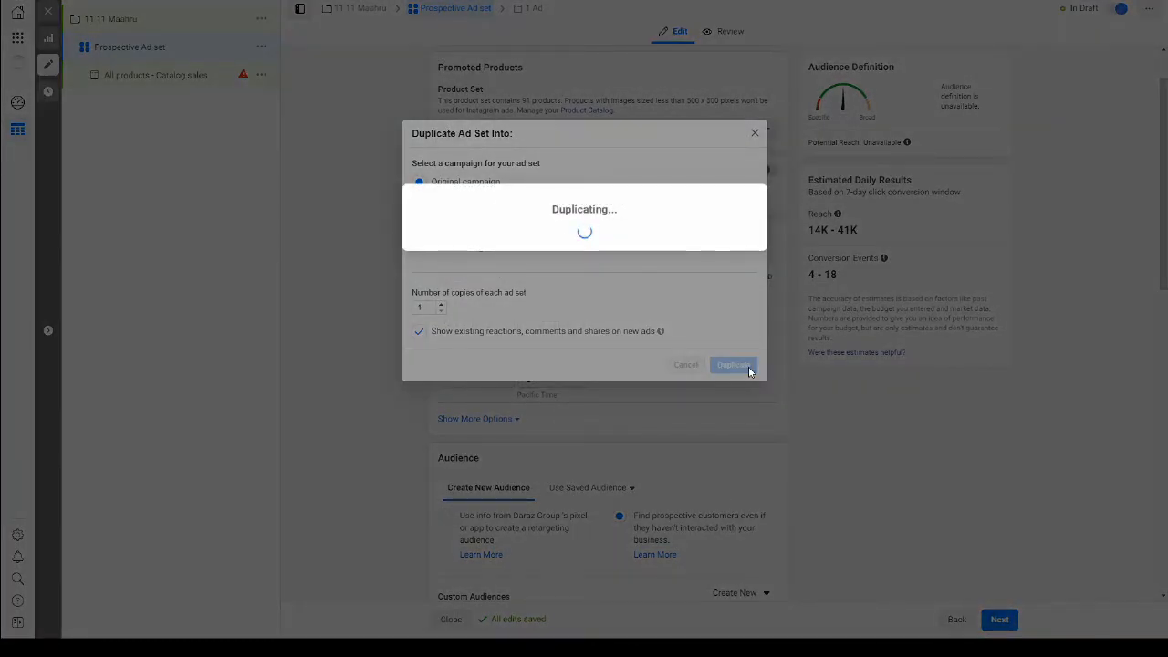
pyautogui.click(734, 365)
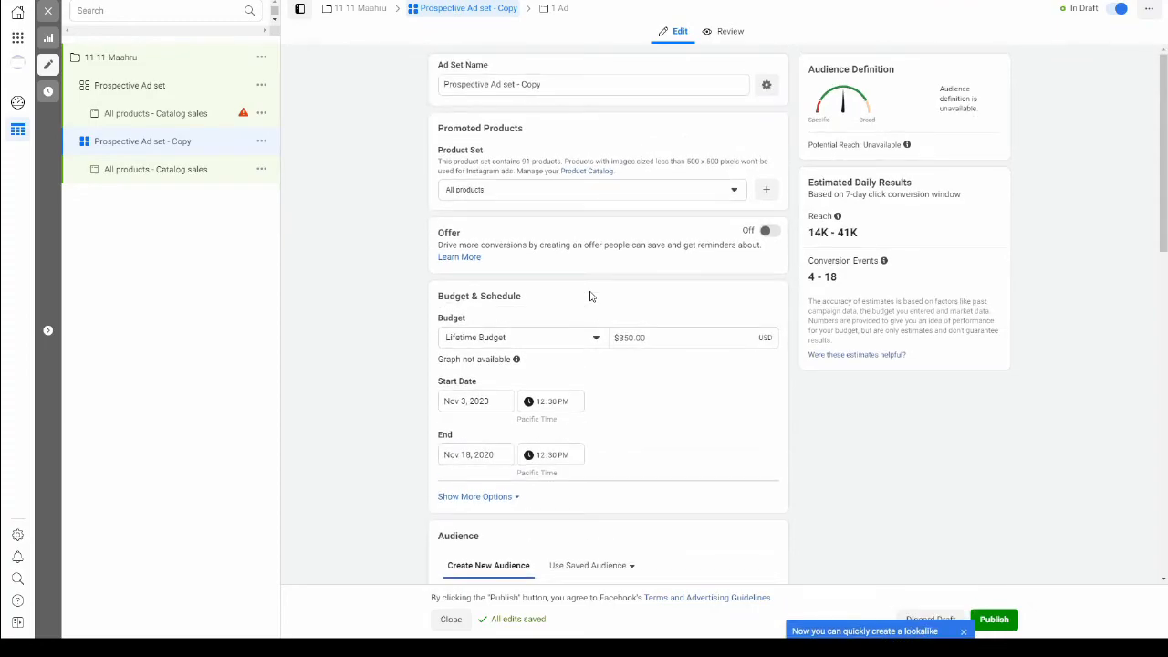
# Step: Name the copied ad set 'Retargeting Ad set' and give it a $150.00 lifetime budget
pyautogui.tripleClick(593, 84)
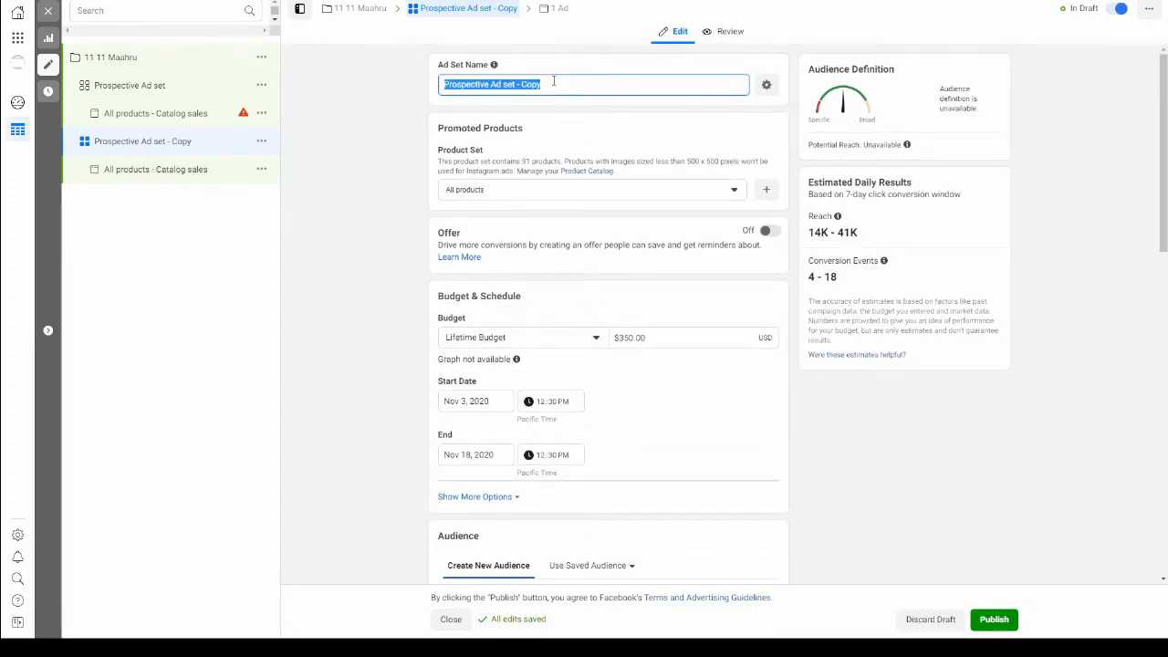
pyautogui.write('Reta')
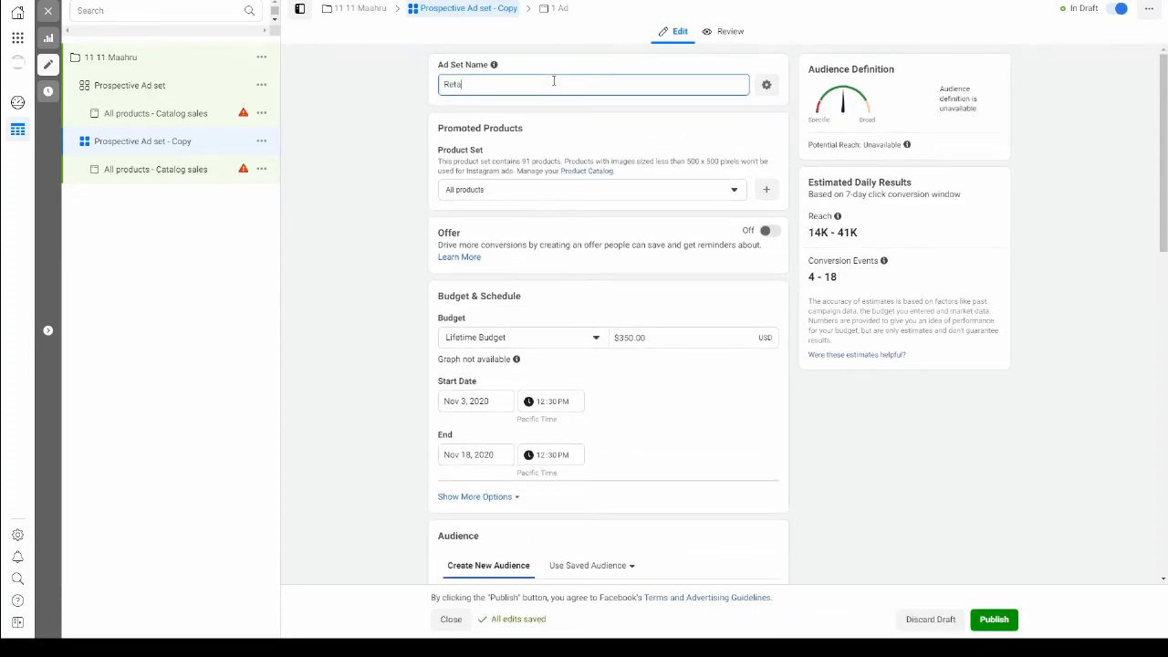
pyautogui.write('Retargeting Ad set')
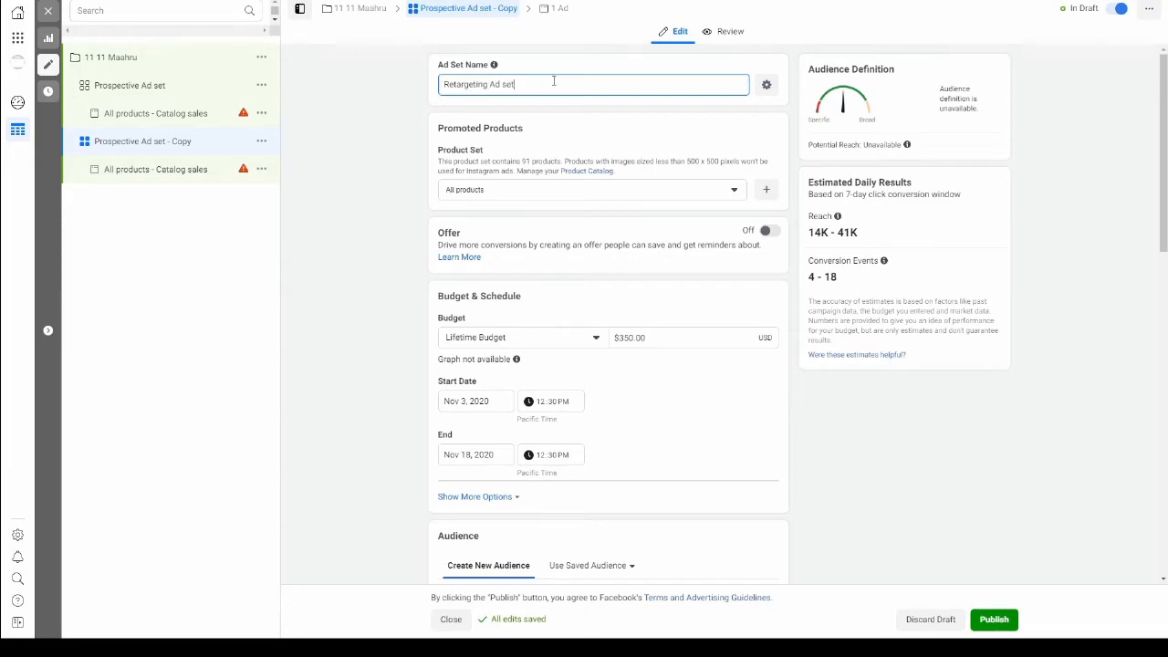
pyautogui.scroll(-3)
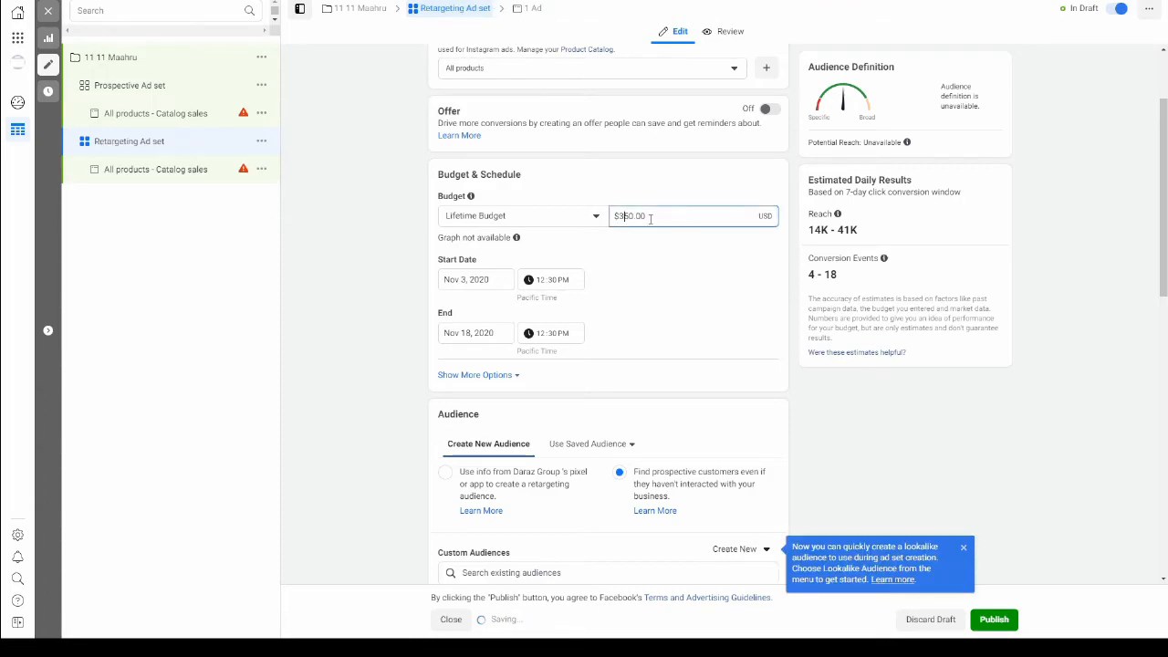
pyautogui.write('150.00')
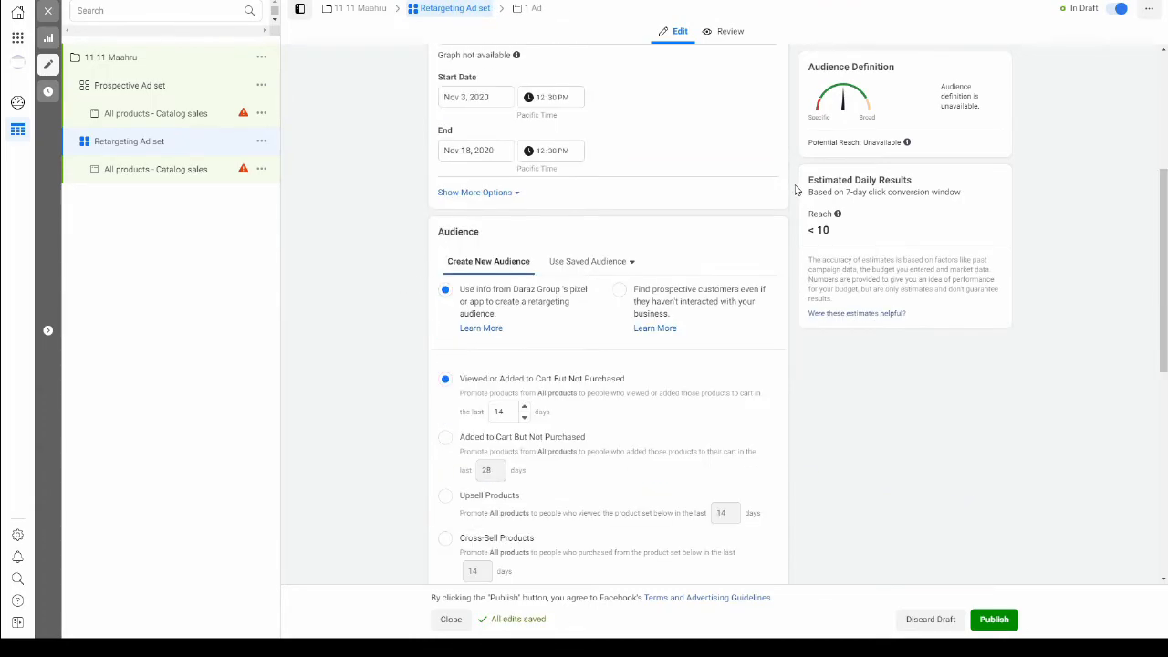
# Step: Change the viewed-or-added-to-cart-but-not-purchased window from 14 to 30 days
pyautogui.scroll(-3)
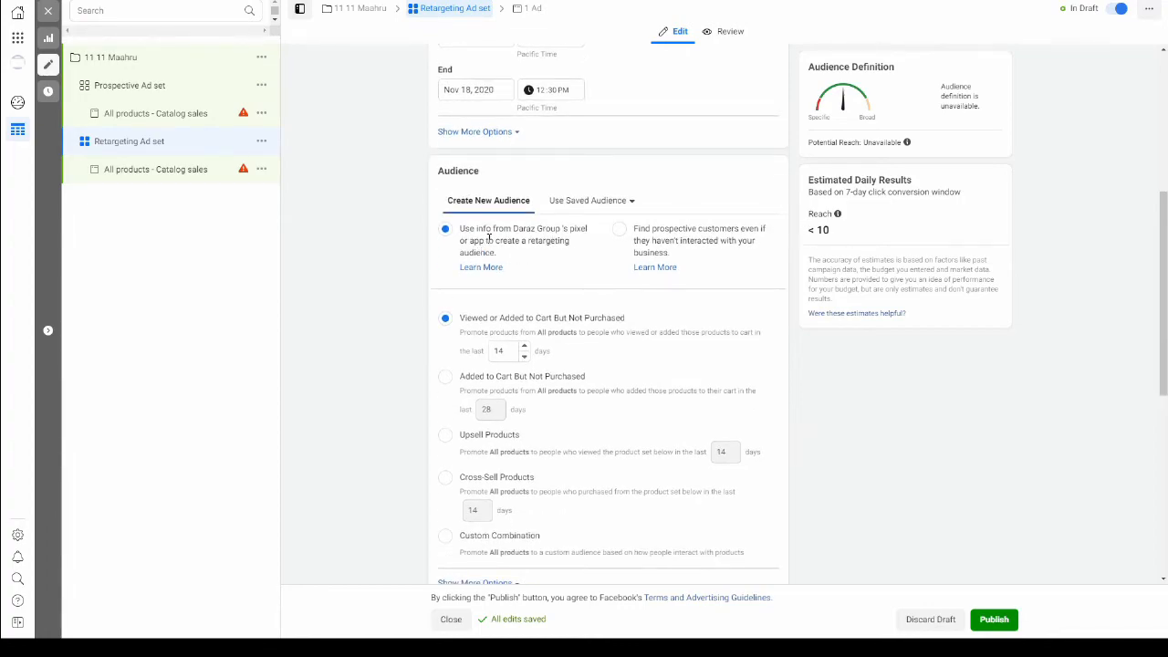
pyautogui.scroll(-3)
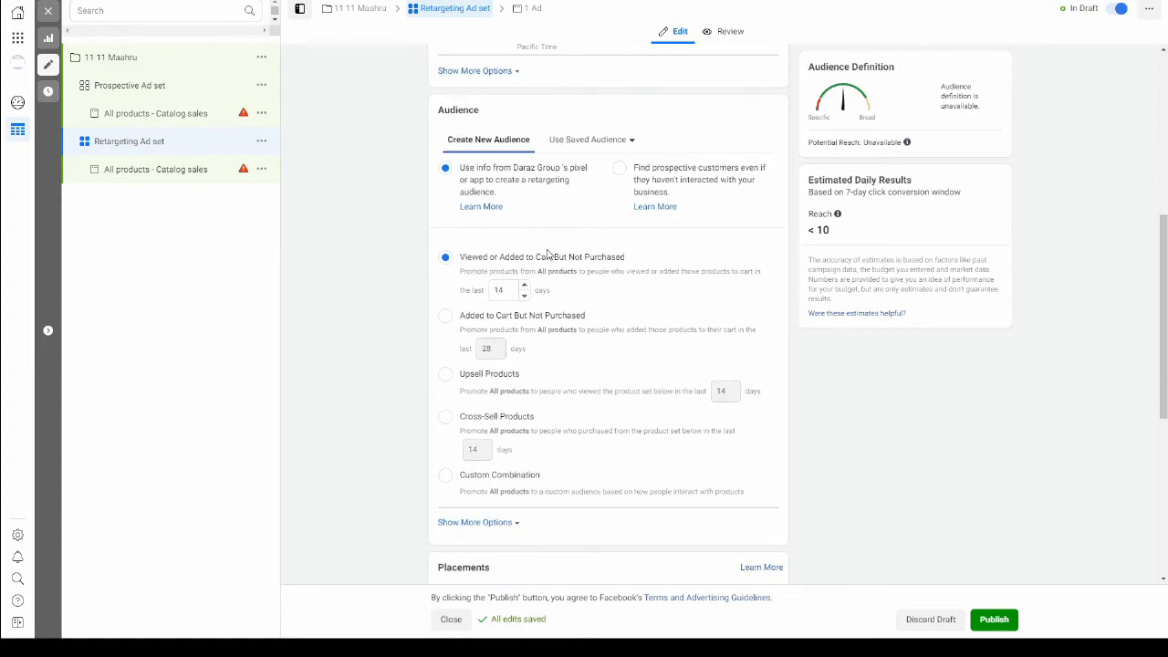
pyautogui.moveTo(420, 292)
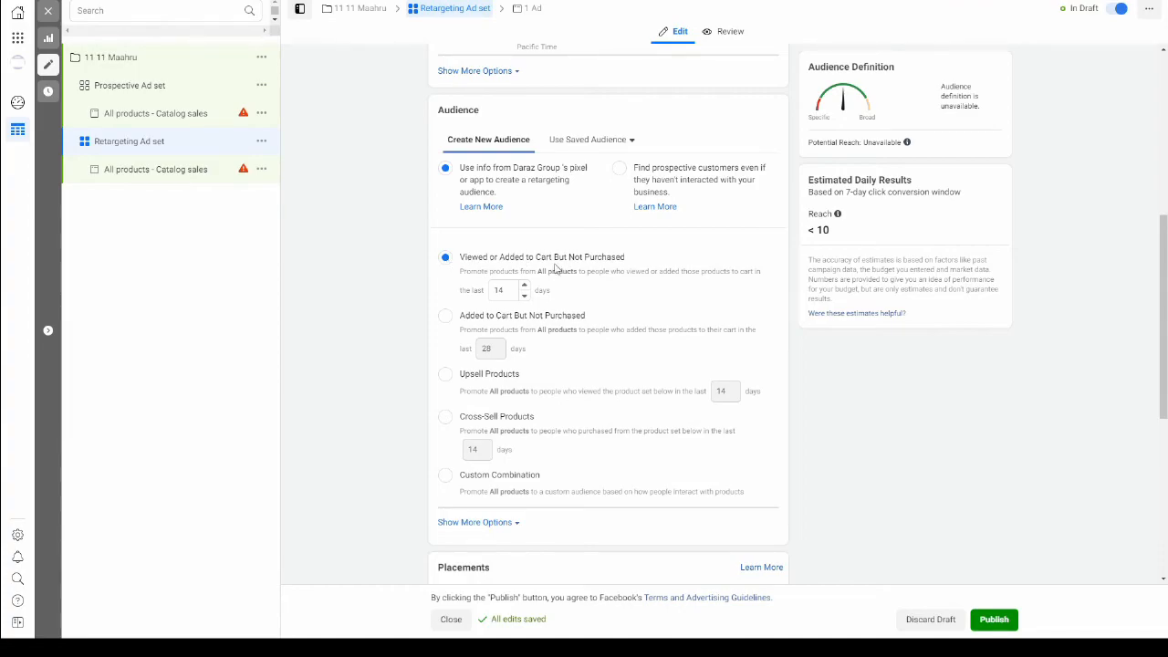
pyautogui.moveTo(620, 262)
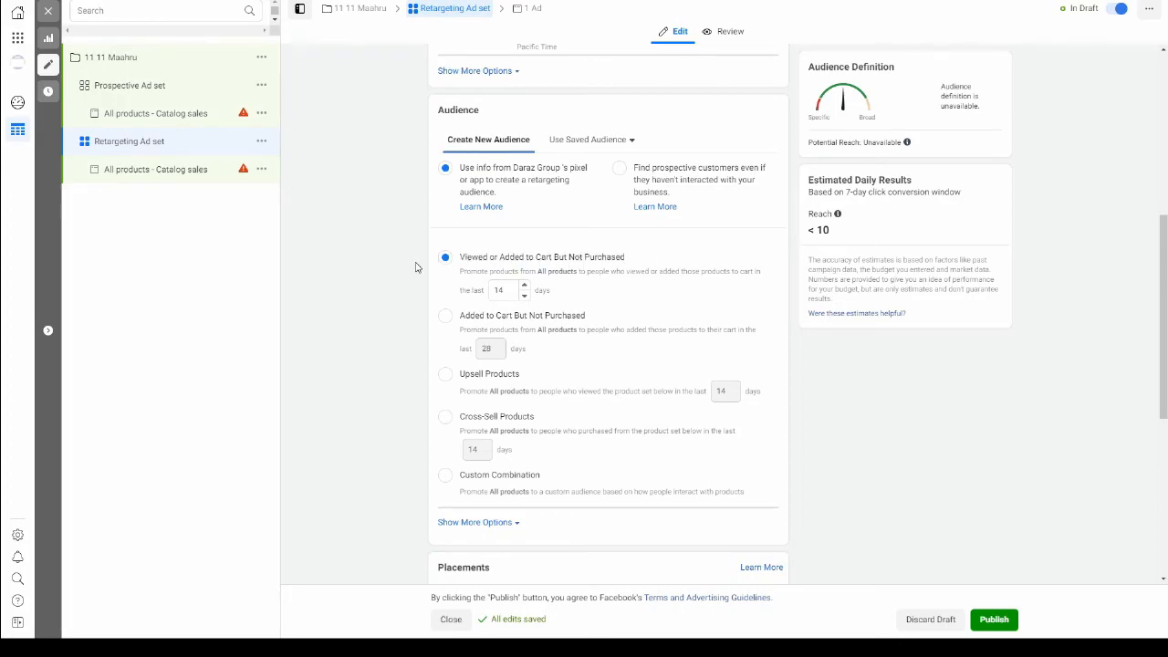
pyautogui.doubleClick(818, 230)
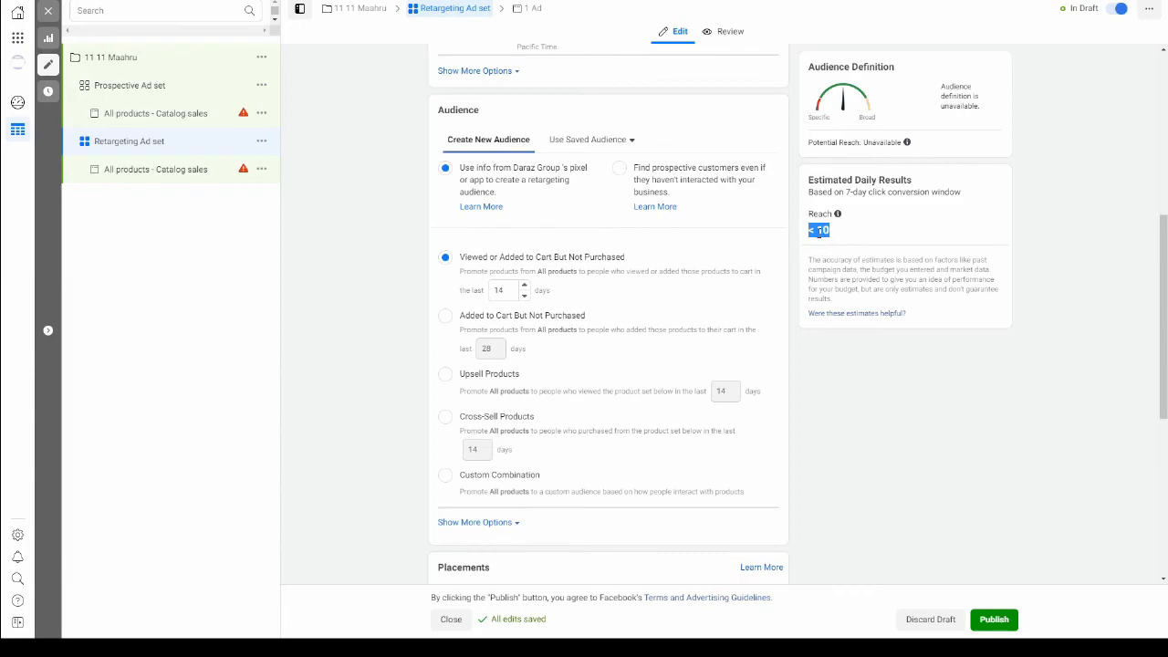
pyautogui.click(504, 290)
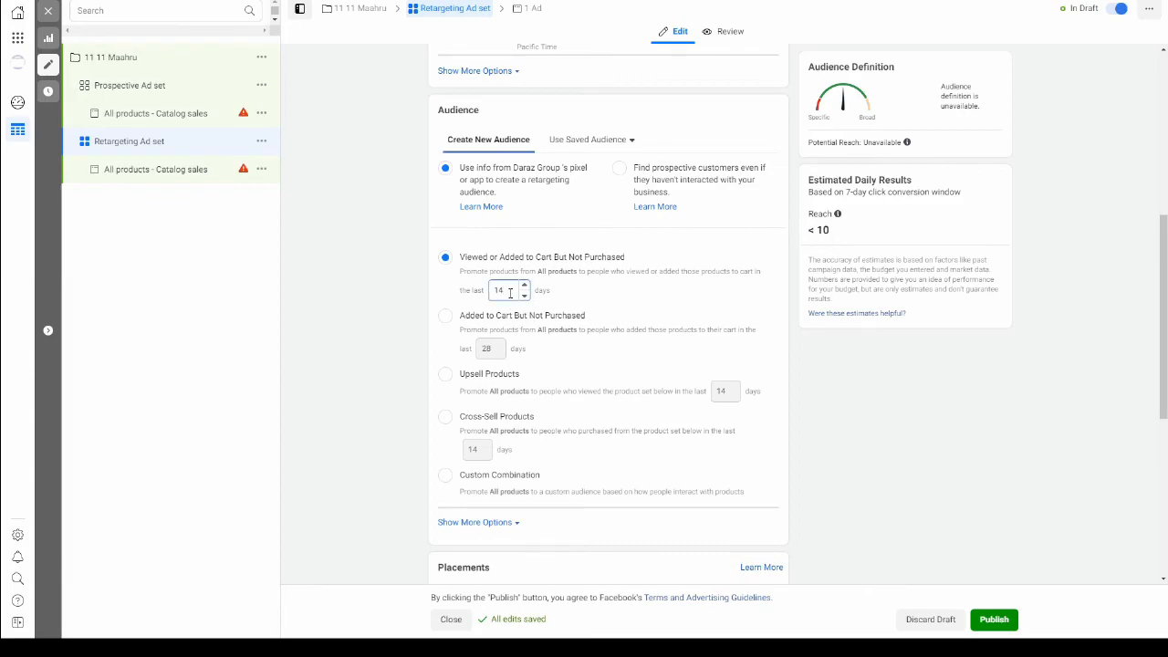
pyautogui.write('130')
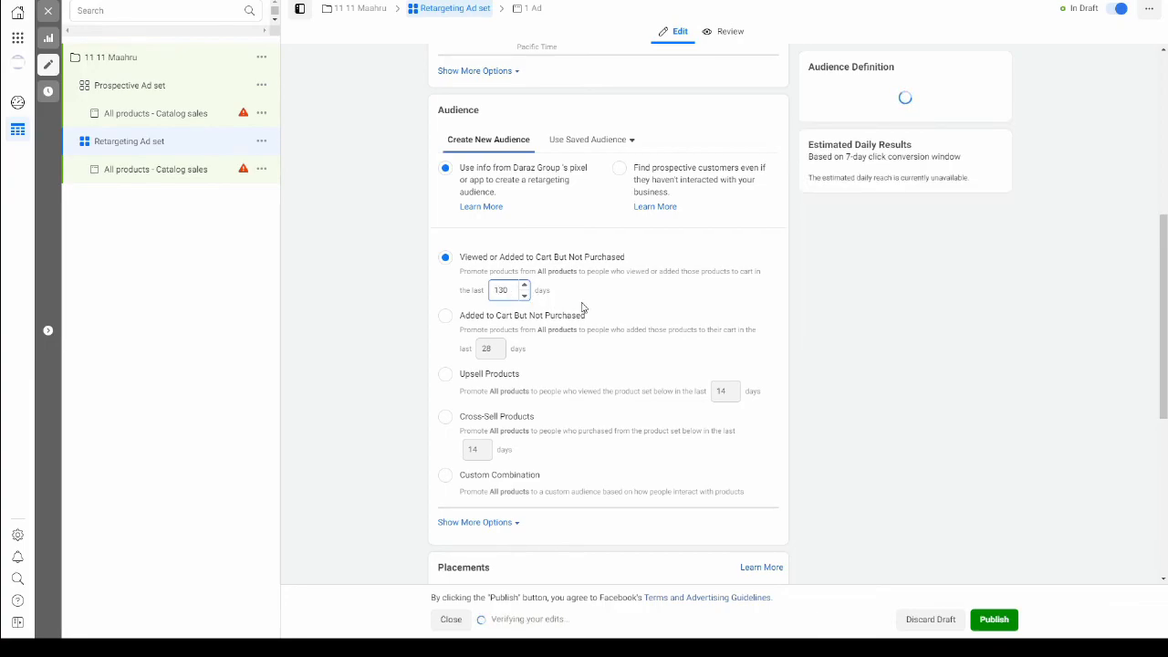
pyautogui.write('30')
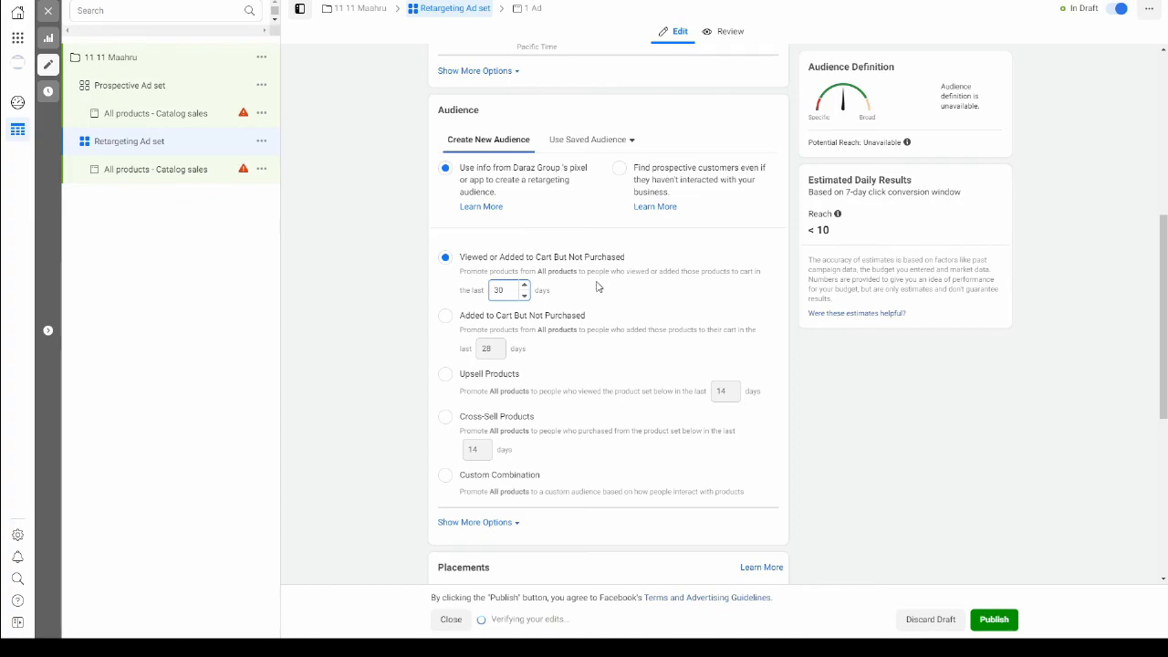
pyautogui.scroll(-3)
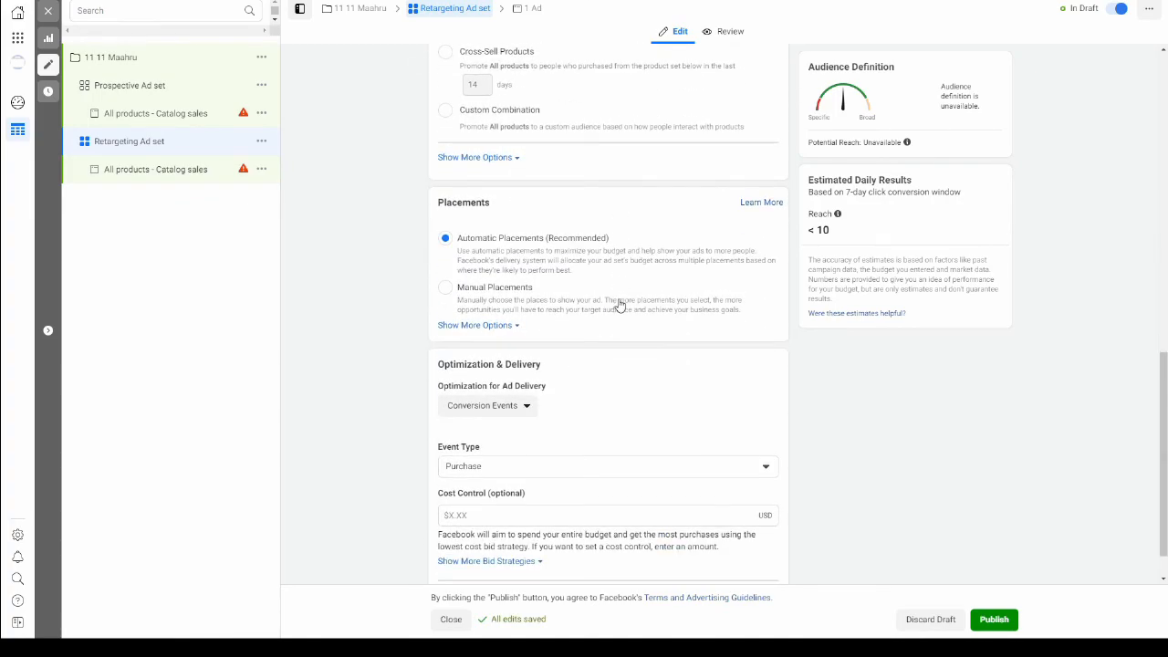
pyautogui.scroll(-3)
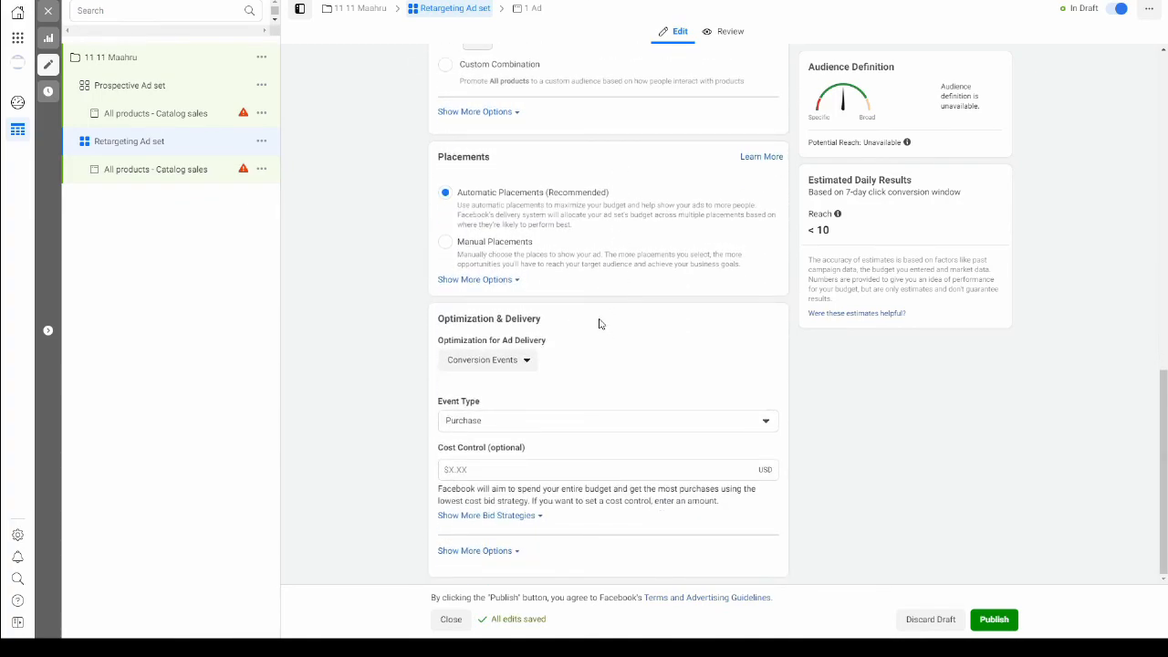